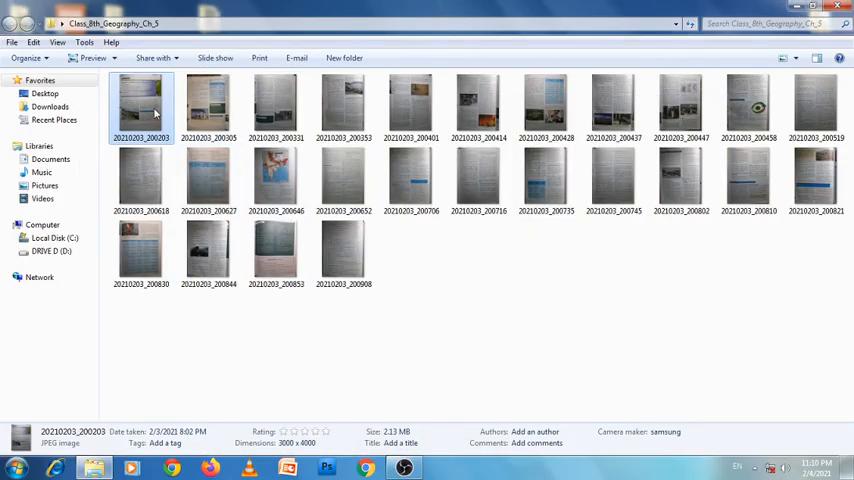
- Open the first Chapter 5 page photo and page forward six photos to the oil spills page
{"action": "double_click", "coordinate": [141, 105]}
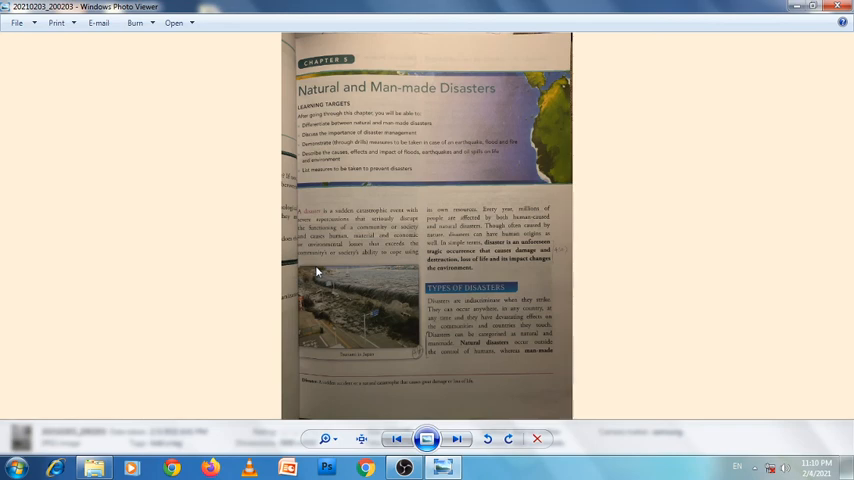
{"action": "mouse_move", "coordinate": [412, 260]}
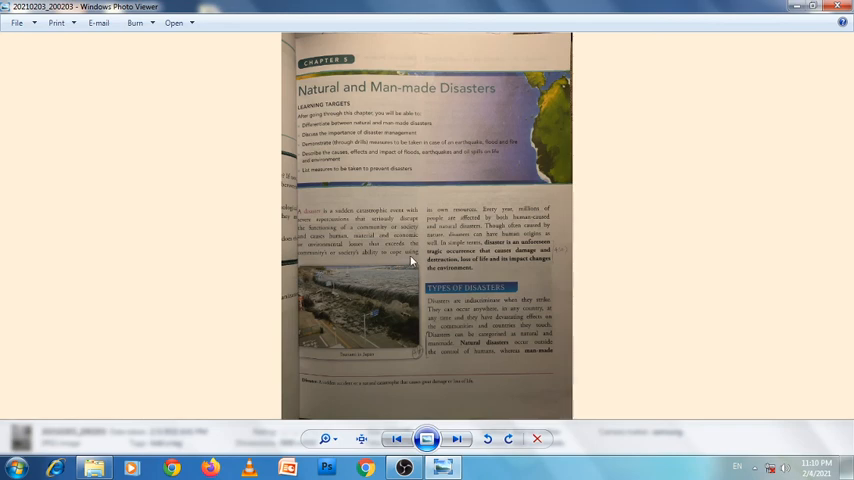
{"action": "mouse_move", "coordinate": [442, 247]}
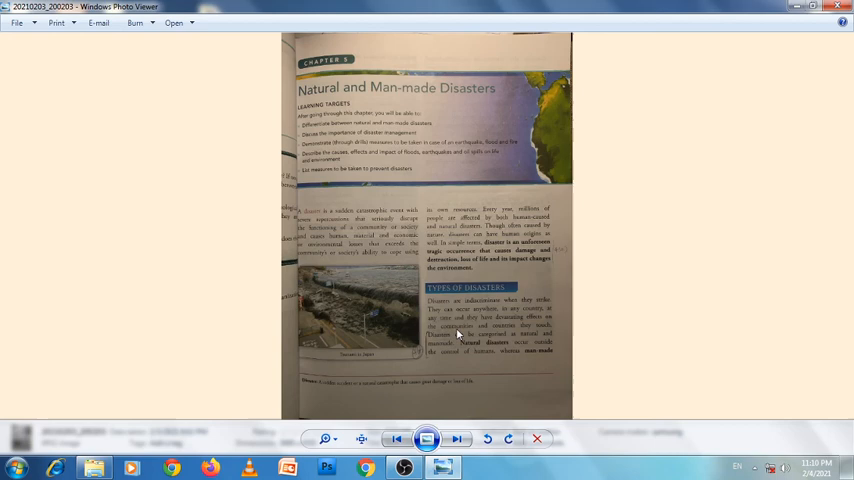
{"action": "mouse_move", "coordinate": [483, 391]}
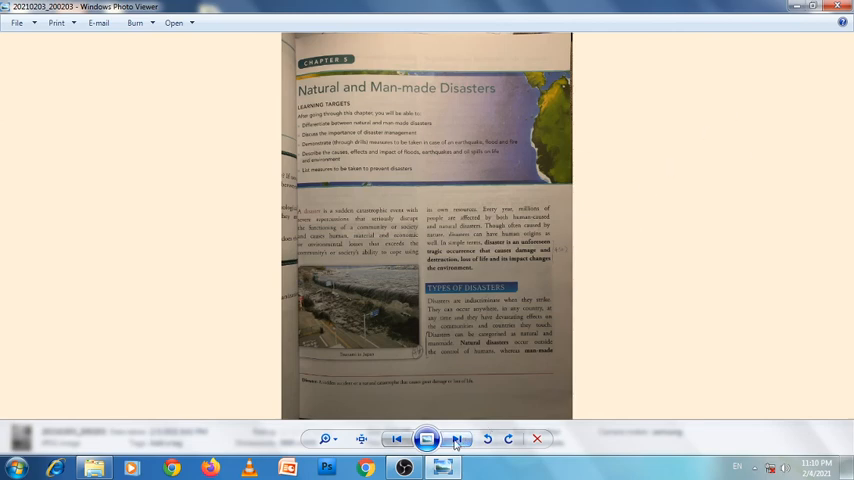
{"action": "left_click", "coordinate": [457, 439]}
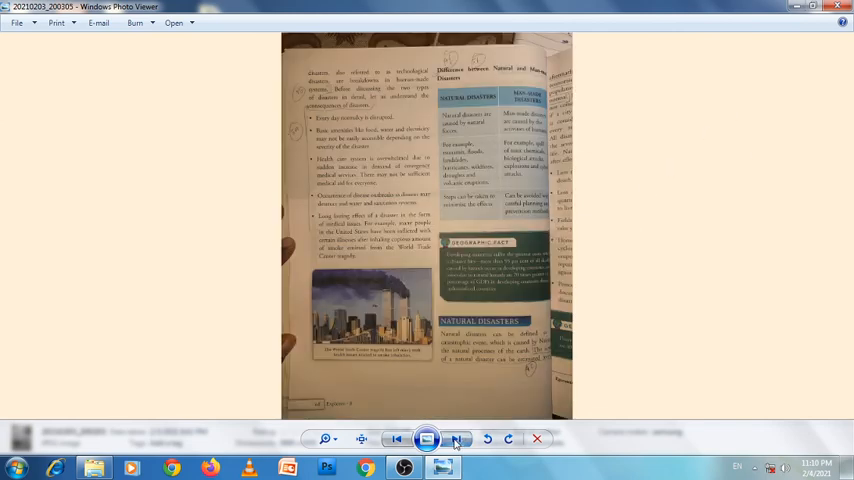
{"action": "left_click", "coordinate": [457, 439]}
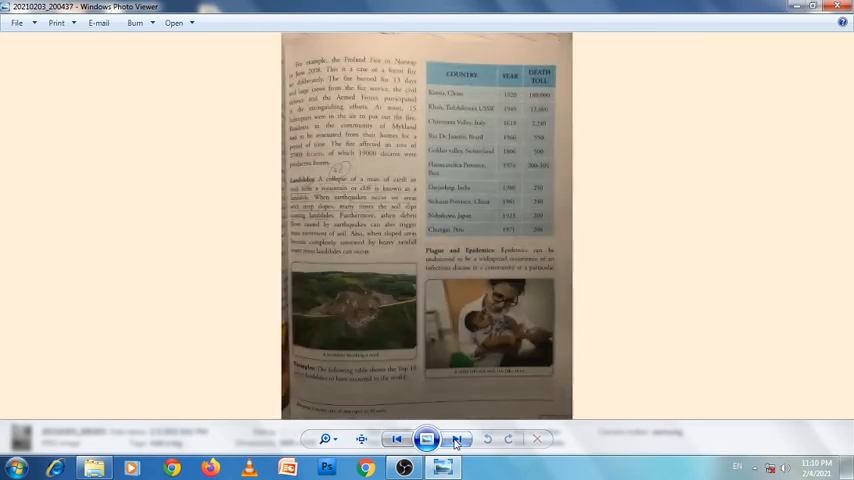
{"action": "left_click", "coordinate": [458, 439]}
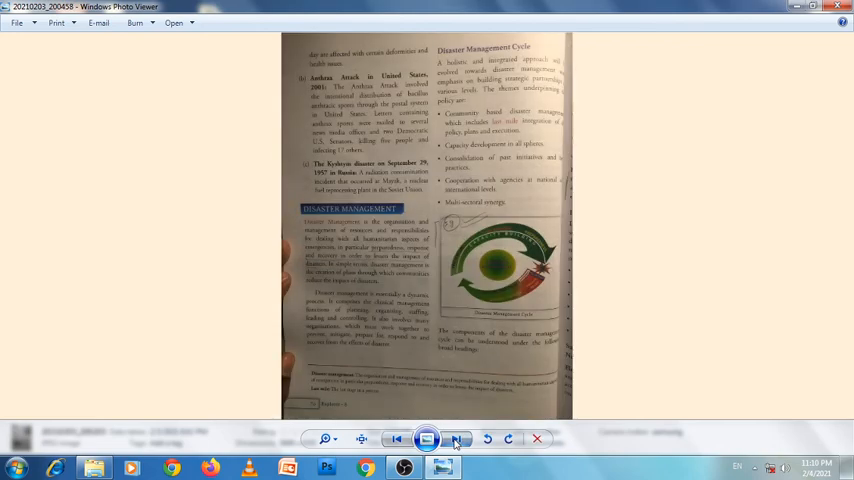
{"action": "left_click", "coordinate": [457, 439]}
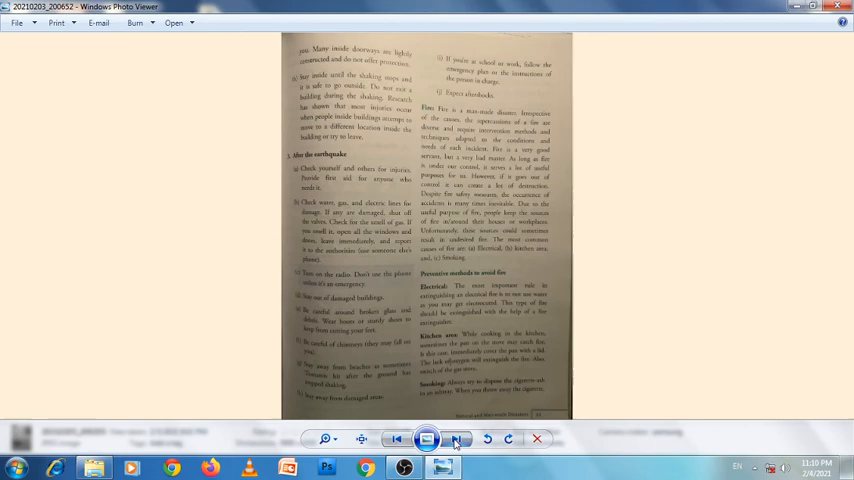
{"action": "left_click", "coordinate": [457, 439]}
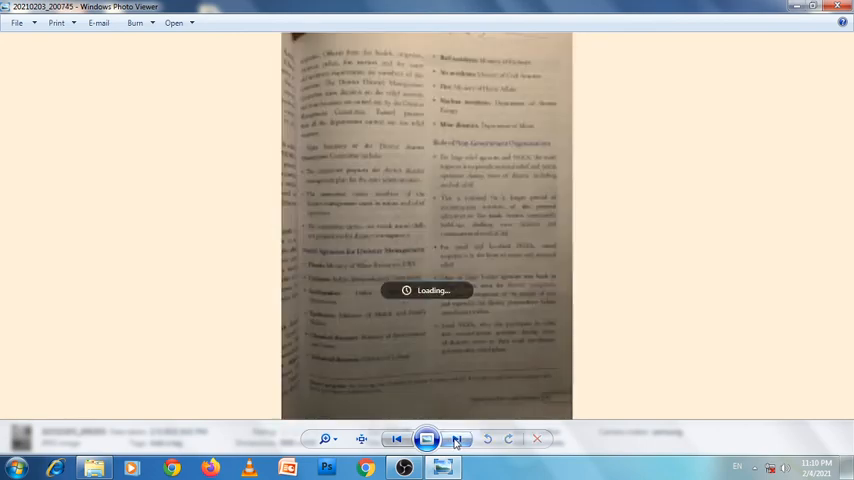
{"action": "left_click", "coordinate": [456, 439]}
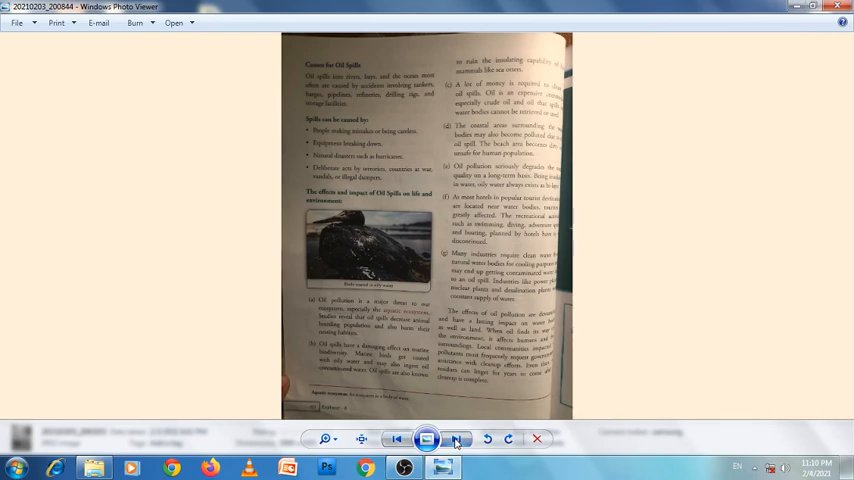
- Advance to the Exercises page photo and zoom in on the fill-in-the-blanks section
{"action": "left_click", "coordinate": [457, 439]}
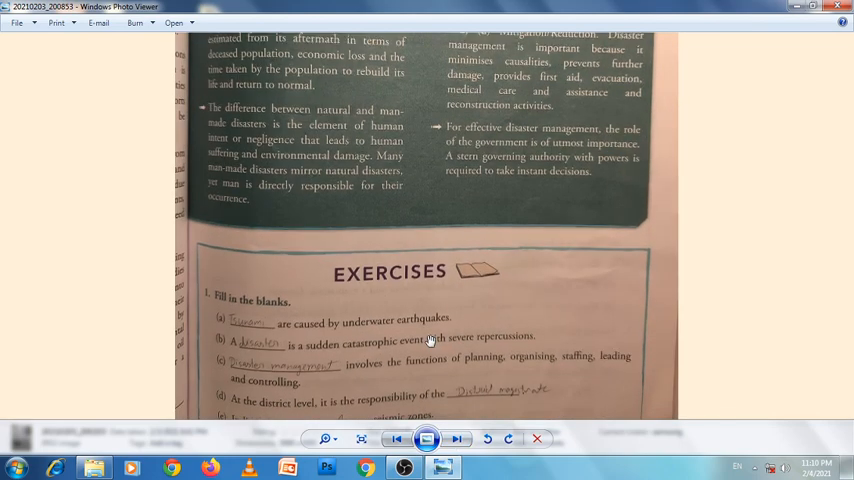
{"action": "scroll", "scroll_direction": "down", "scroll_amount": 3}
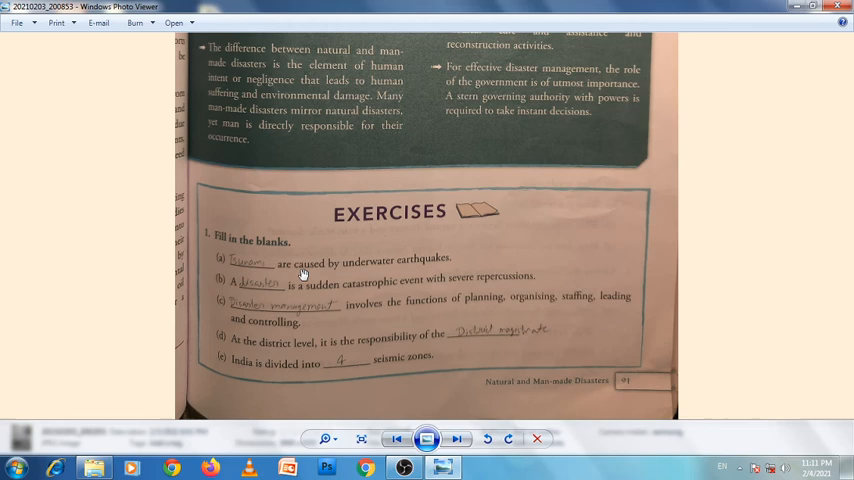
{"action": "mouse_move", "coordinate": [238, 289]}
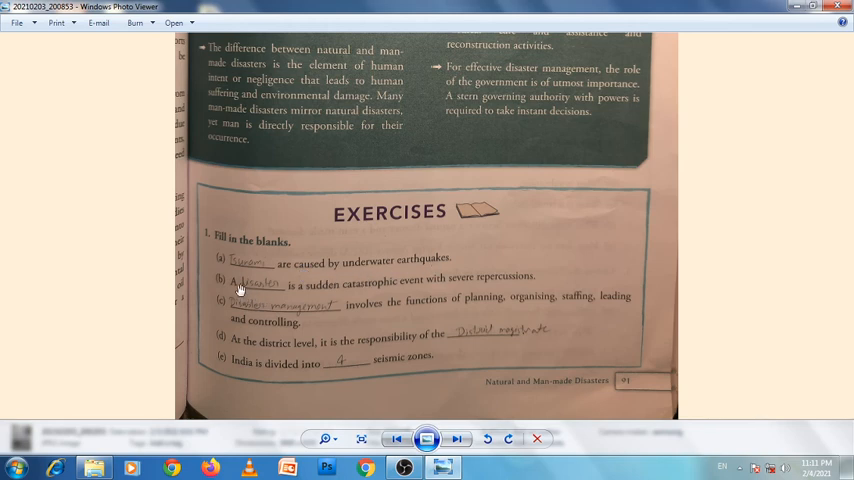
{"action": "mouse_move", "coordinate": [388, 297]}
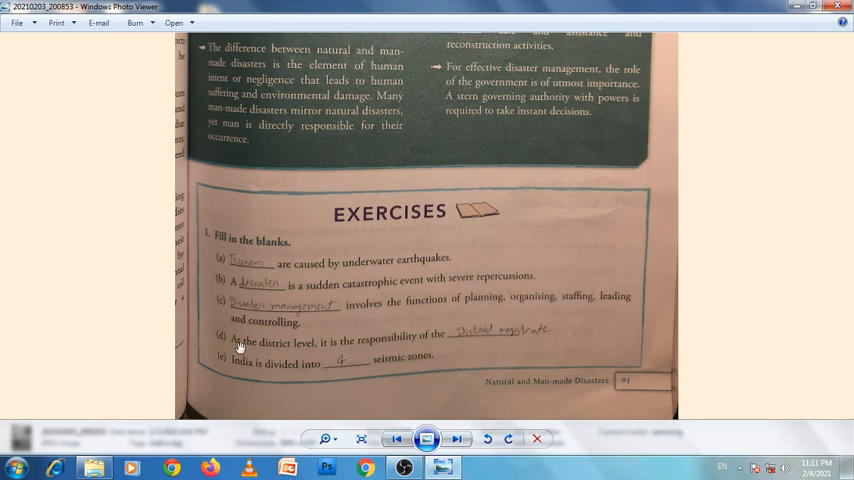
{"action": "mouse_move", "coordinate": [477, 340]}
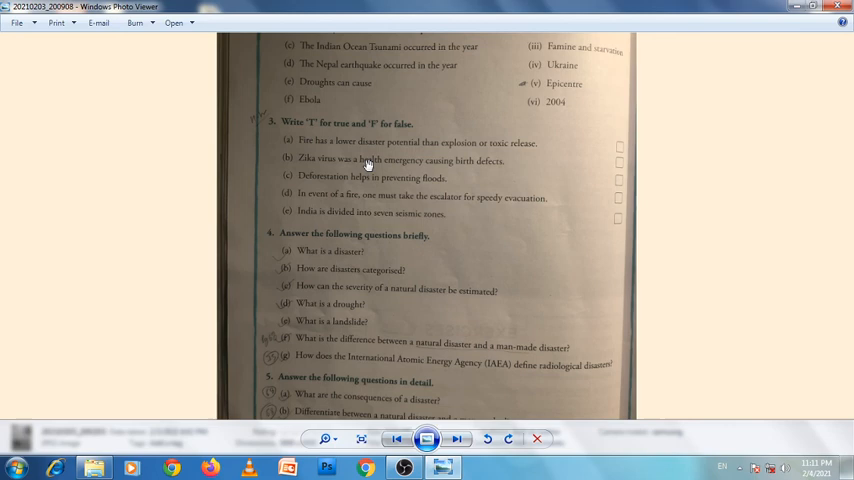
- Zoom out so the whole page with exercises 2 to 5 fits the window
{"action": "scroll", "scroll_direction": "down", "scroll_amount": 3}
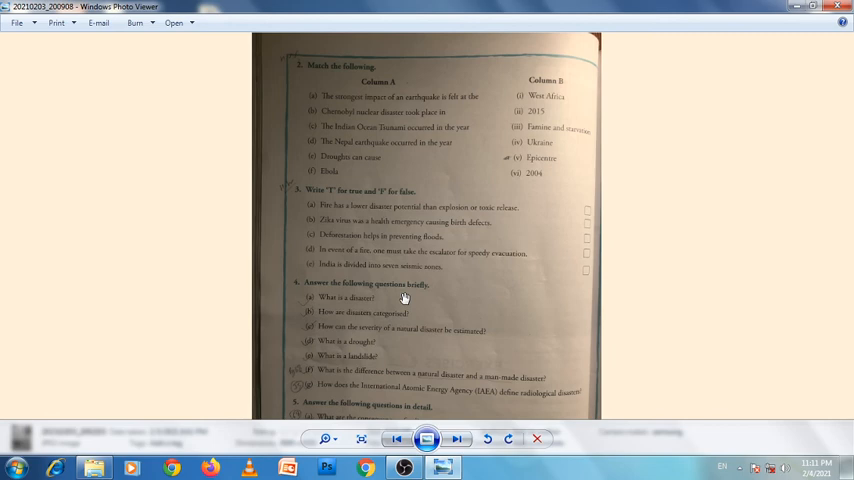
{"action": "mouse_move", "coordinate": [405, 332]}
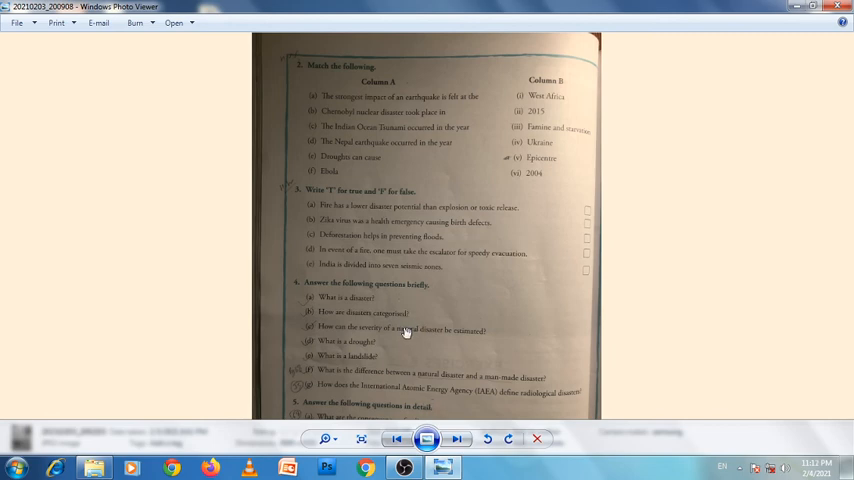
{"action": "mouse_move", "coordinate": [410, 296]}
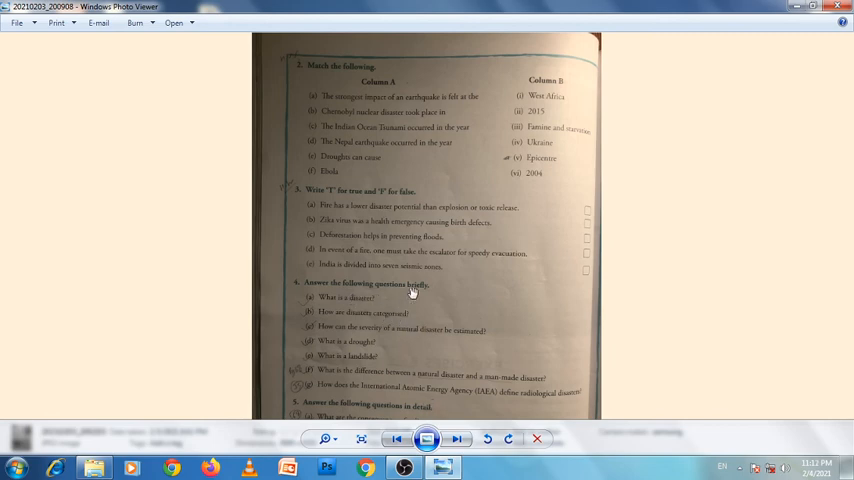
{"action": "mouse_move", "coordinate": [410, 293]}
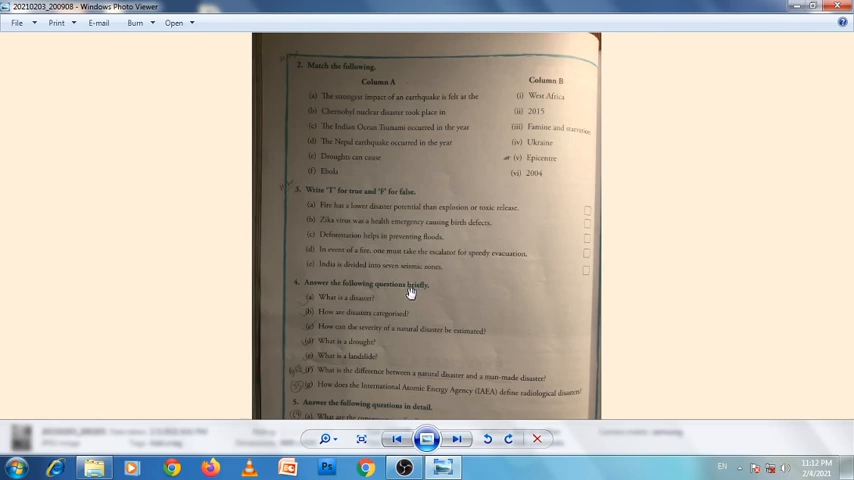
{"action": "mouse_move", "coordinate": [409, 293]}
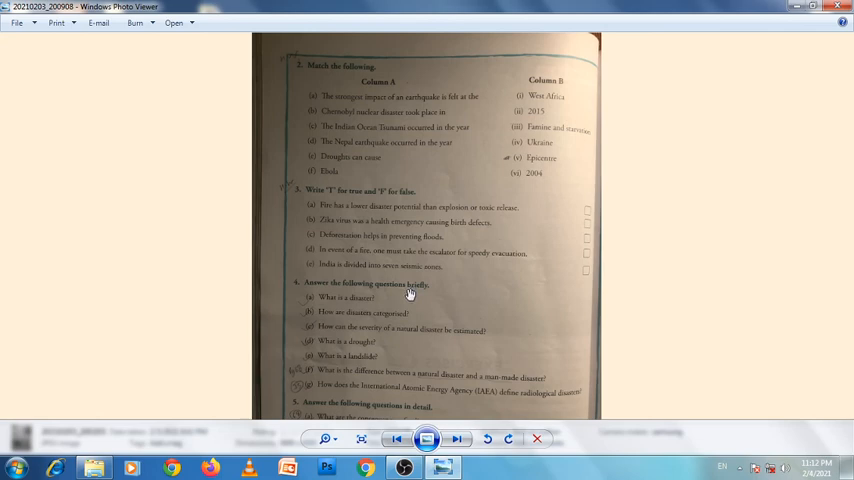
{"action": "mouse_move", "coordinate": [410, 295]}
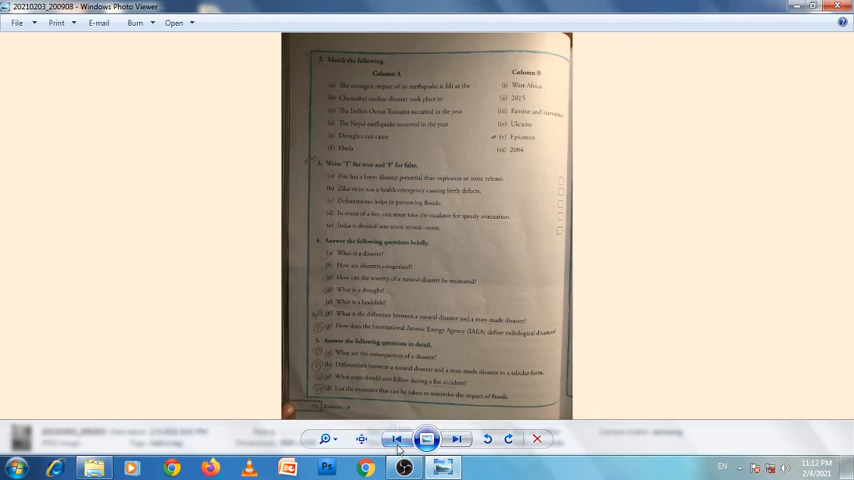
- Page back and forth through the photos, ending on the Types of Disasters tsunami page
{"action": "left_click", "coordinate": [396, 439]}
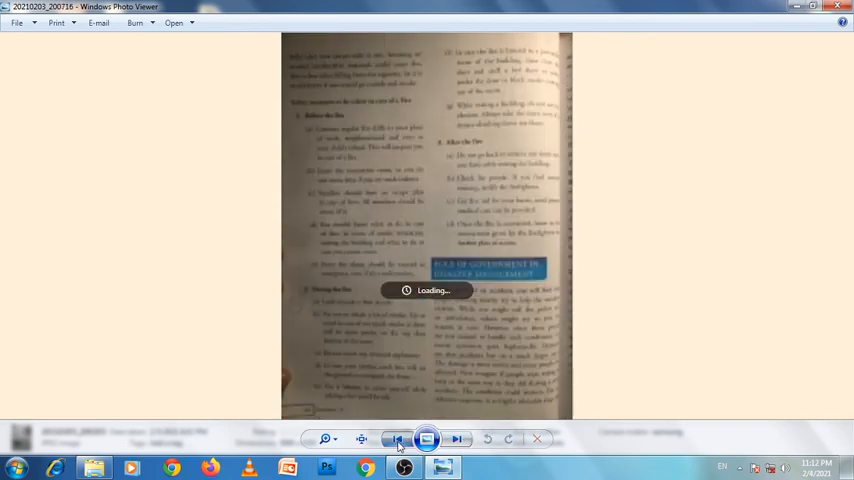
{"action": "left_click", "coordinate": [388, 438]}
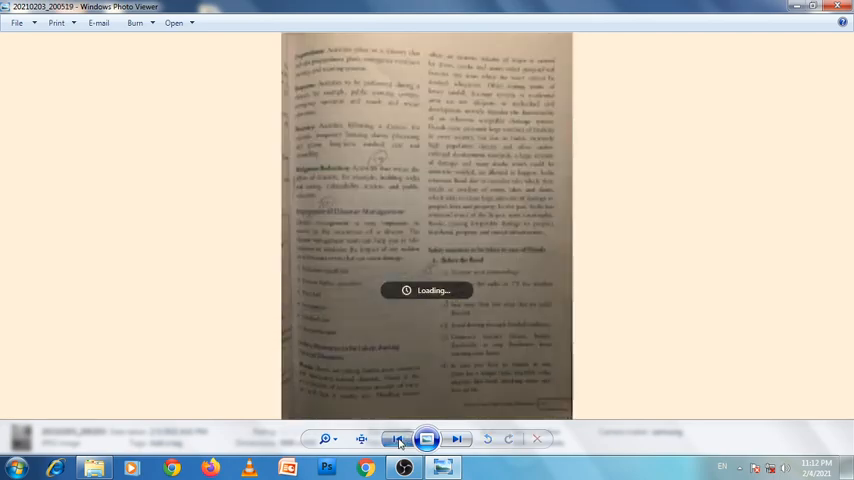
{"action": "left_click", "coordinate": [398, 439]}
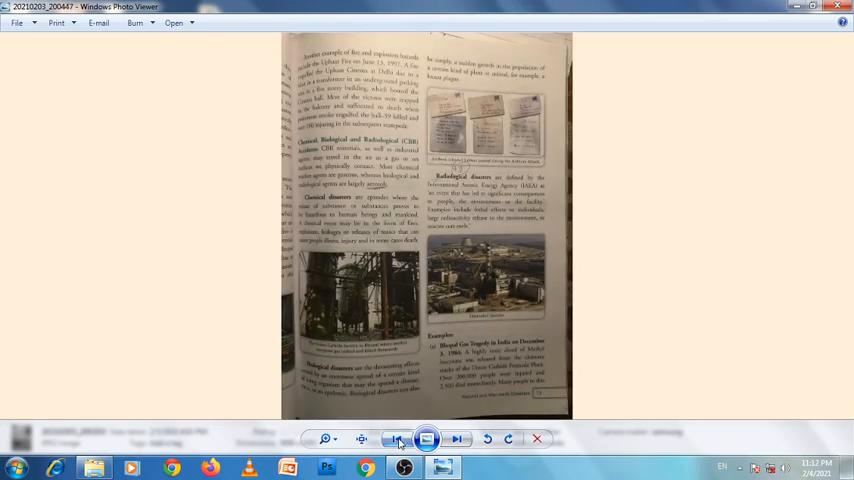
{"action": "left_click", "coordinate": [456, 439]}
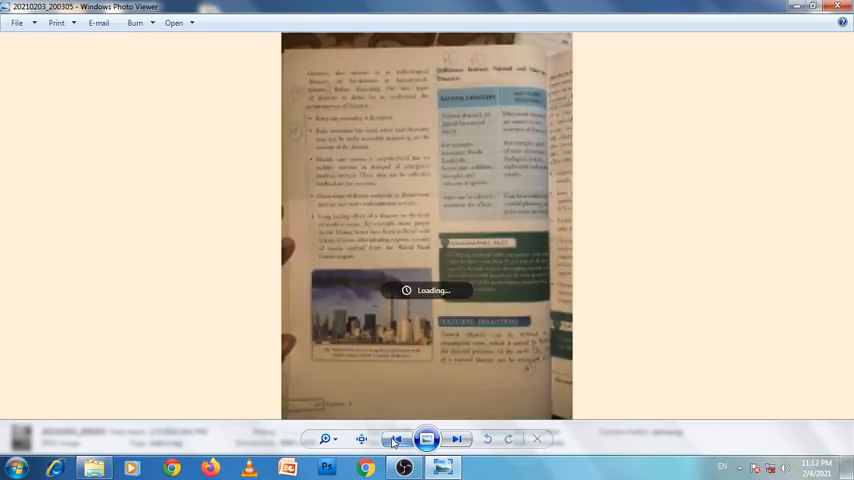
{"action": "left_click", "coordinate": [396, 439]}
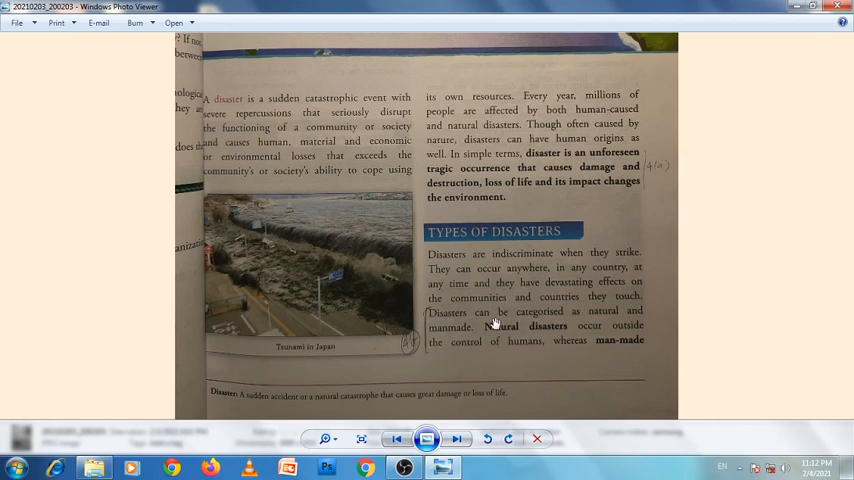
{"action": "mouse_move", "coordinate": [637, 322]}
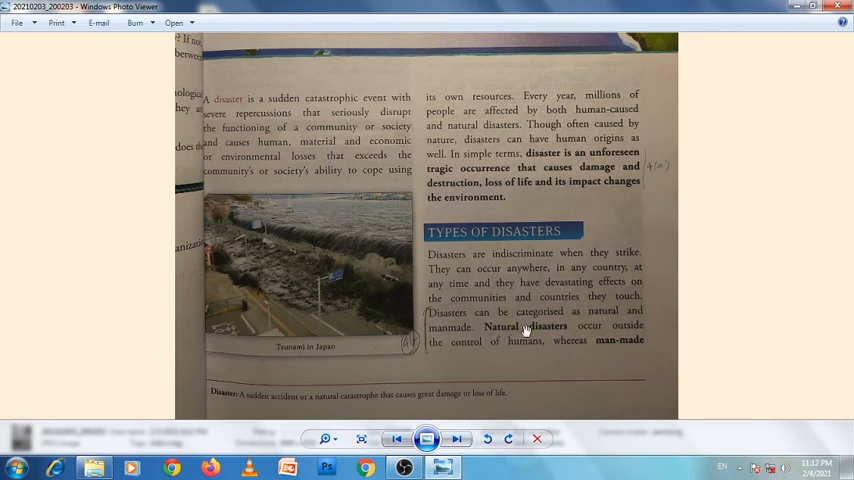
{"action": "left_click", "coordinate": [457, 439]}
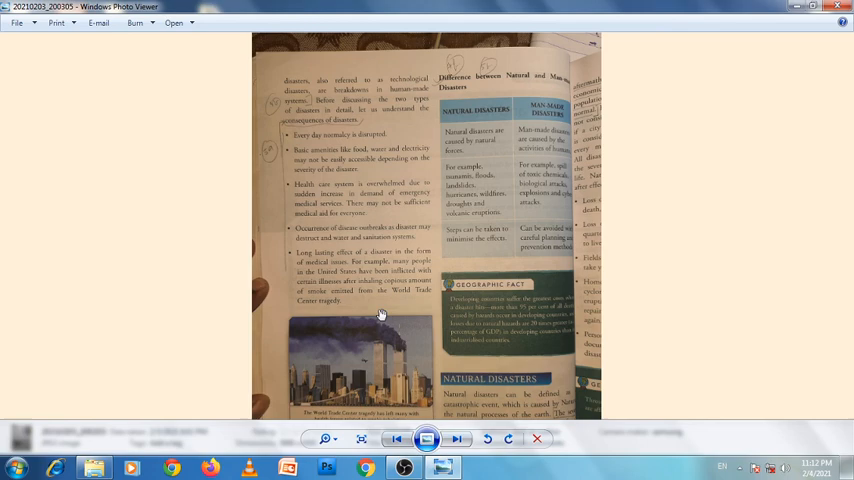
{"action": "left_click", "coordinate": [397, 438]}
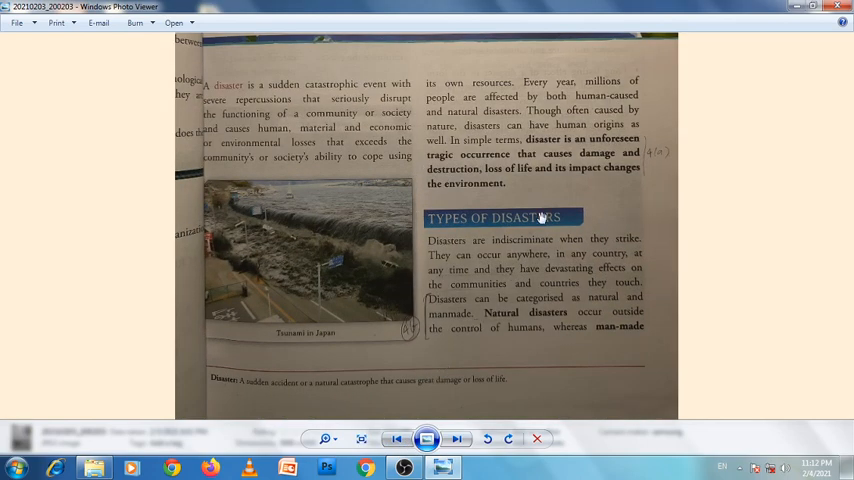
{"action": "mouse_move", "coordinate": [605, 153]}
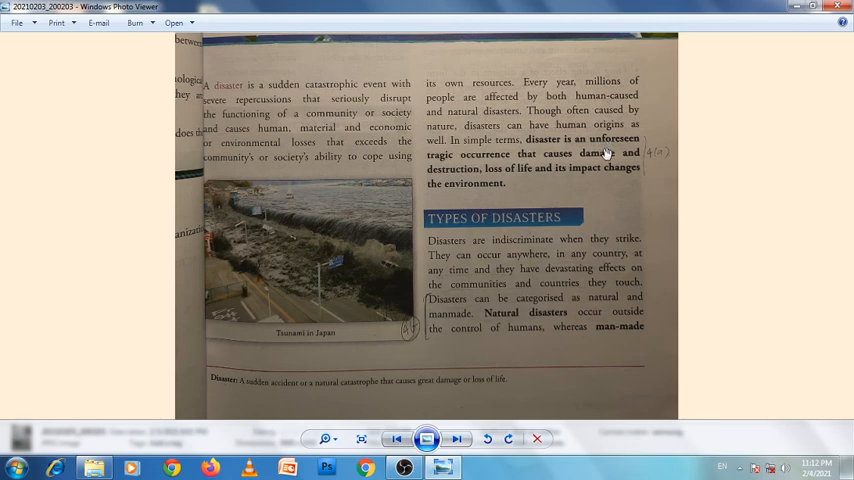
{"action": "mouse_move", "coordinate": [540, 150]}
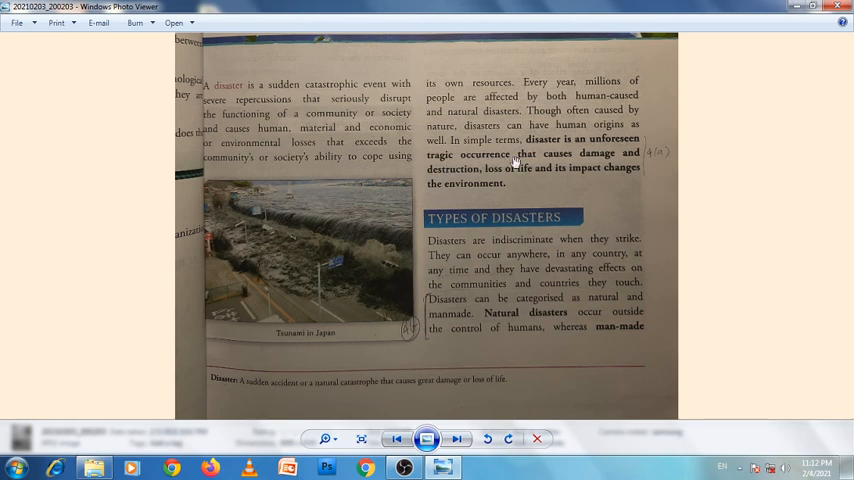
{"action": "mouse_move", "coordinate": [583, 172]}
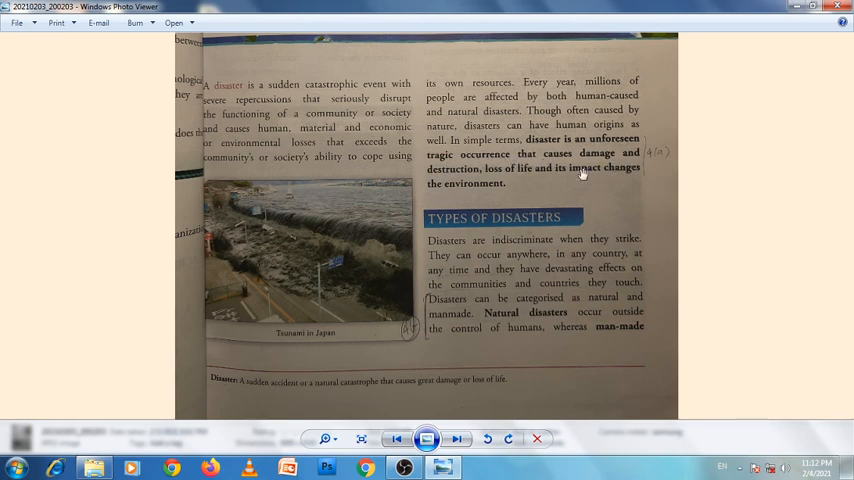
{"action": "mouse_move", "coordinate": [524, 181]}
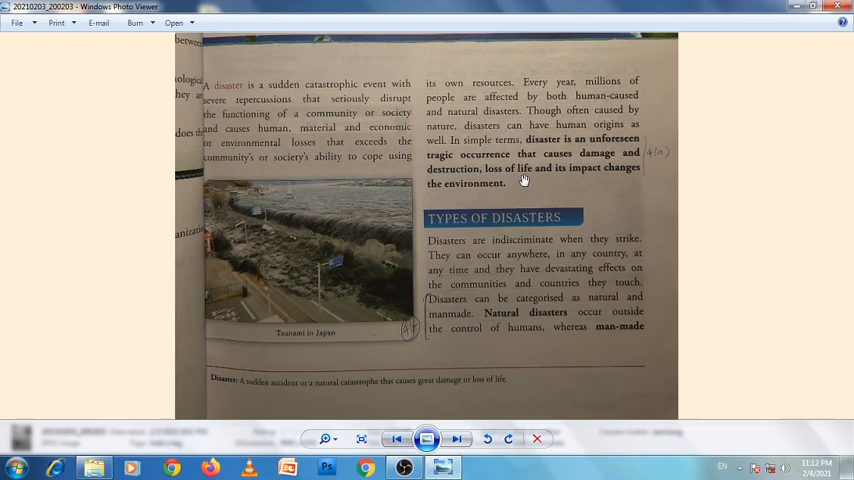
{"action": "mouse_move", "coordinate": [607, 180]}
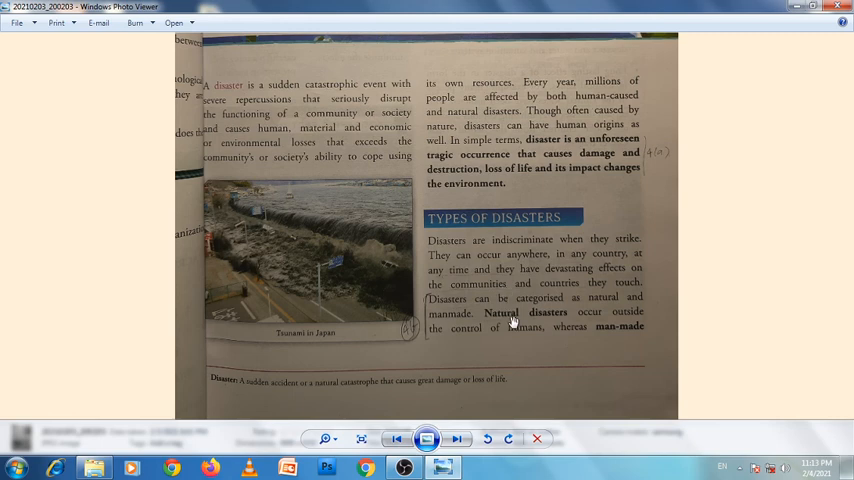
{"action": "mouse_move", "coordinate": [524, 310]}
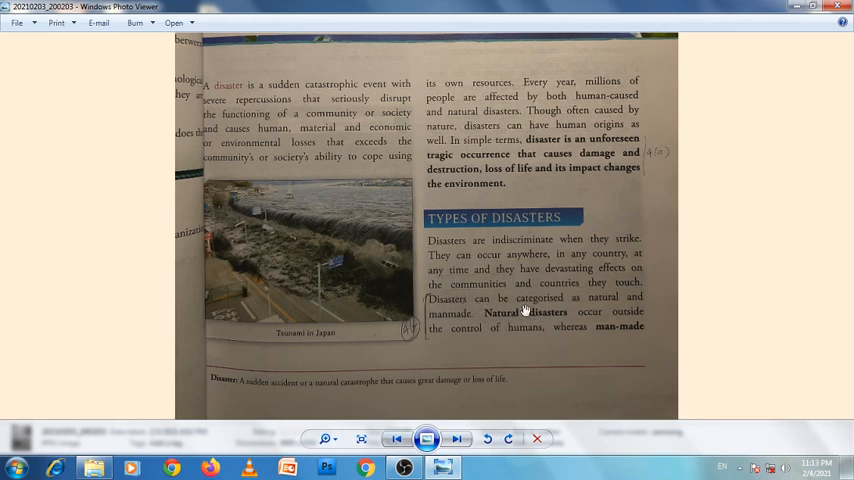
{"action": "mouse_move", "coordinate": [632, 310]}
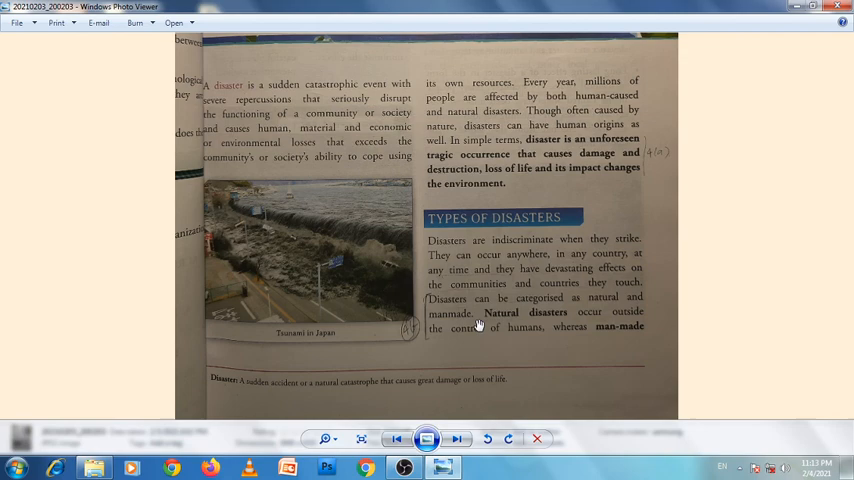
- Advance to the page with disaster consequences and the natural versus man-made comparison table
{"action": "left_click", "coordinate": [457, 439]}
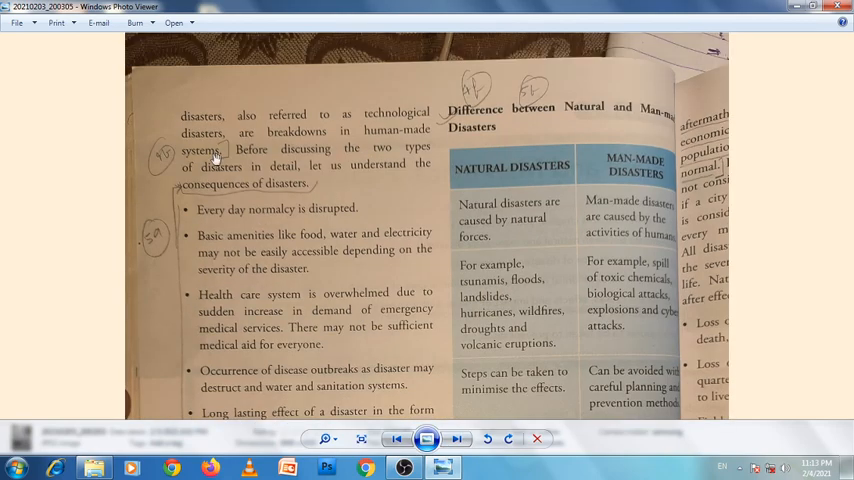
{"action": "mouse_move", "coordinate": [375, 125]}
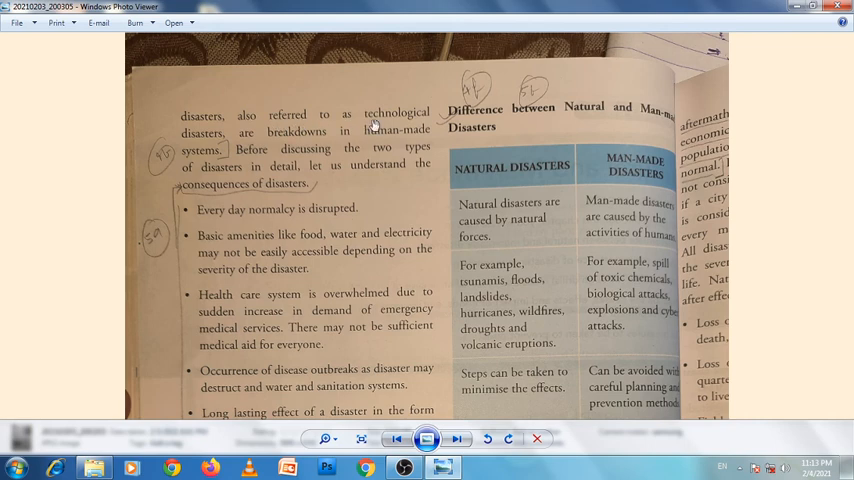
{"action": "mouse_move", "coordinate": [314, 140]}
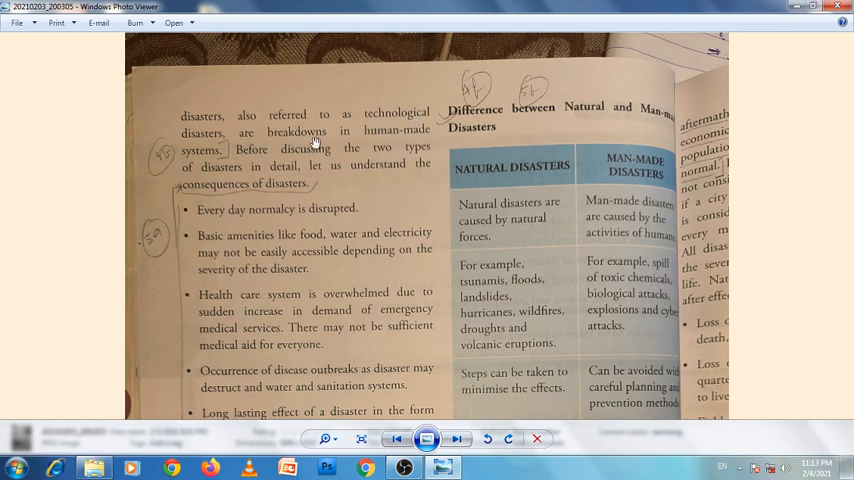
{"action": "mouse_move", "coordinate": [220, 158]}
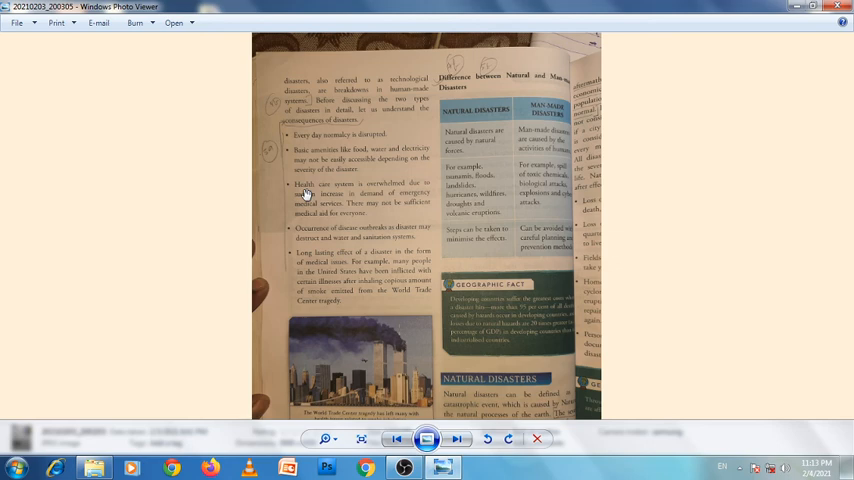
{"action": "mouse_move", "coordinate": [299, 211]}
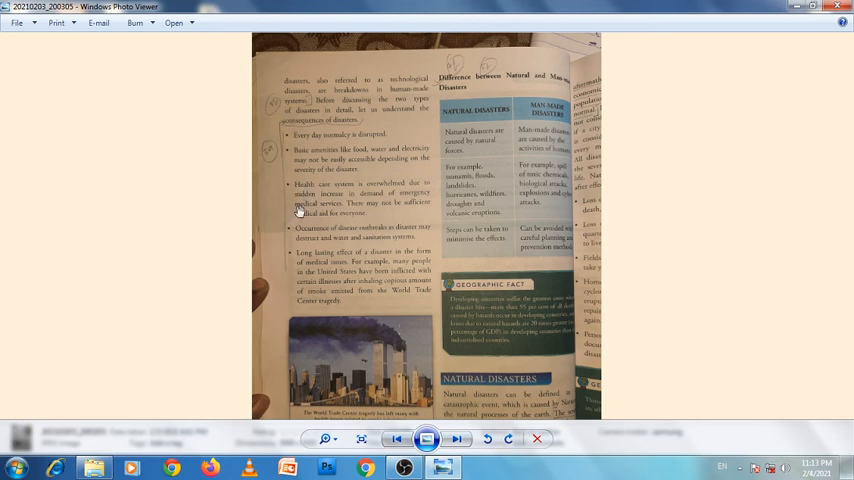
{"action": "mouse_move", "coordinate": [145, 247]}
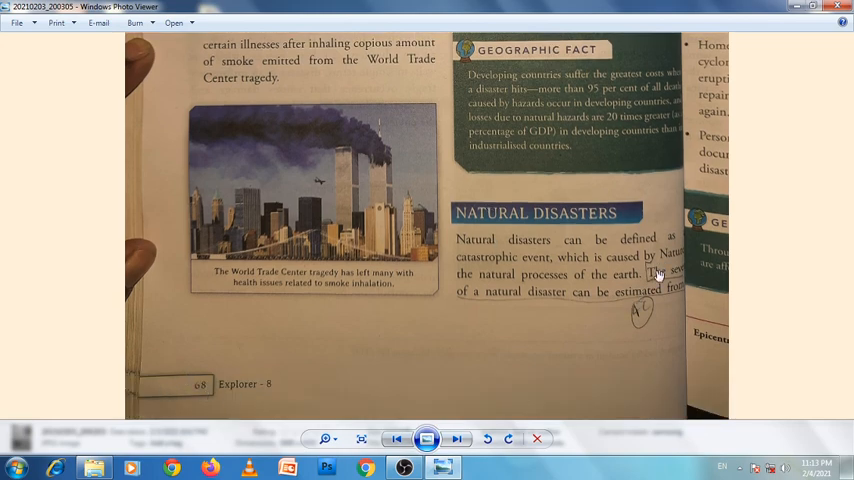
{"action": "mouse_move", "coordinate": [461, 303]}
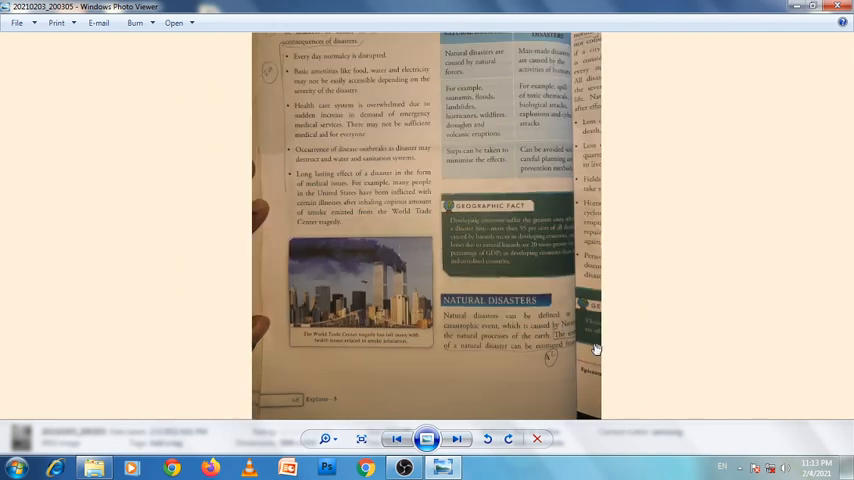
- Advance to the Types of Natural Disasters page, starting with earthquakes
{"action": "left_click", "coordinate": [457, 438]}
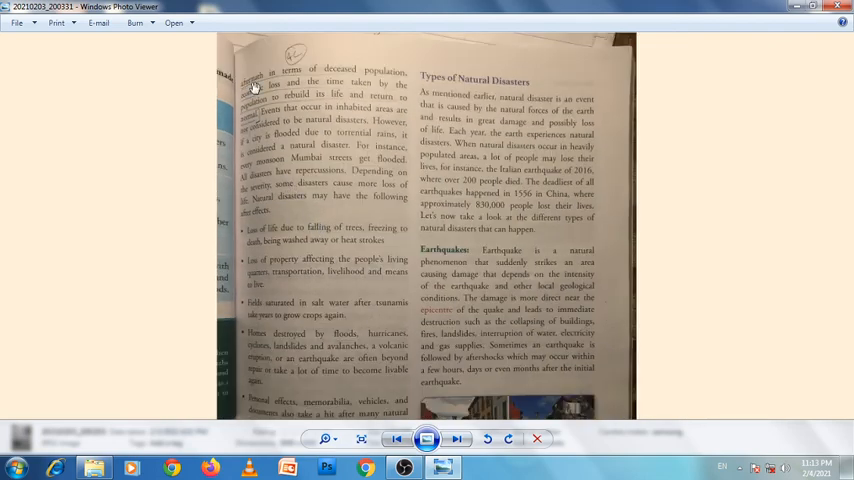
{"action": "mouse_move", "coordinate": [335, 77]}
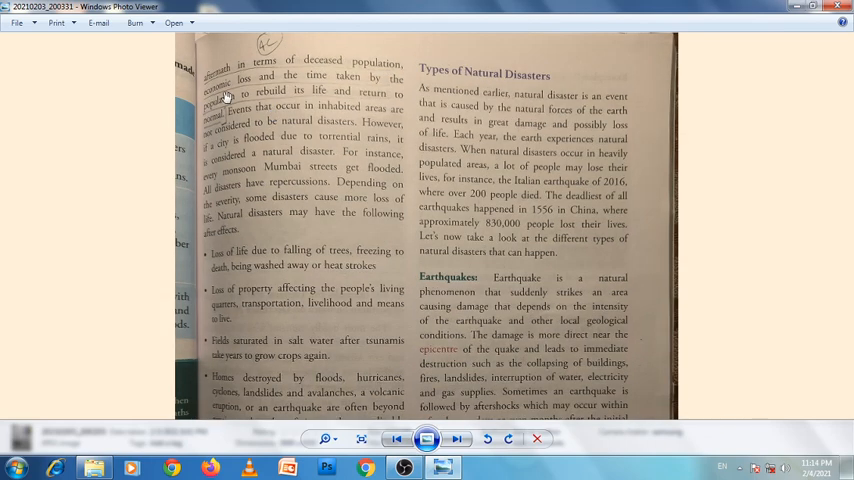
{"action": "mouse_move", "coordinate": [400, 93]}
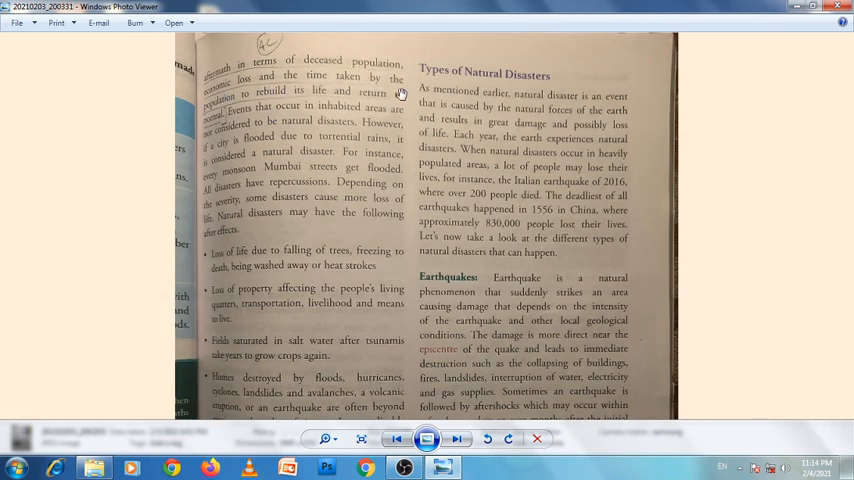
{"action": "mouse_move", "coordinate": [295, 102]}
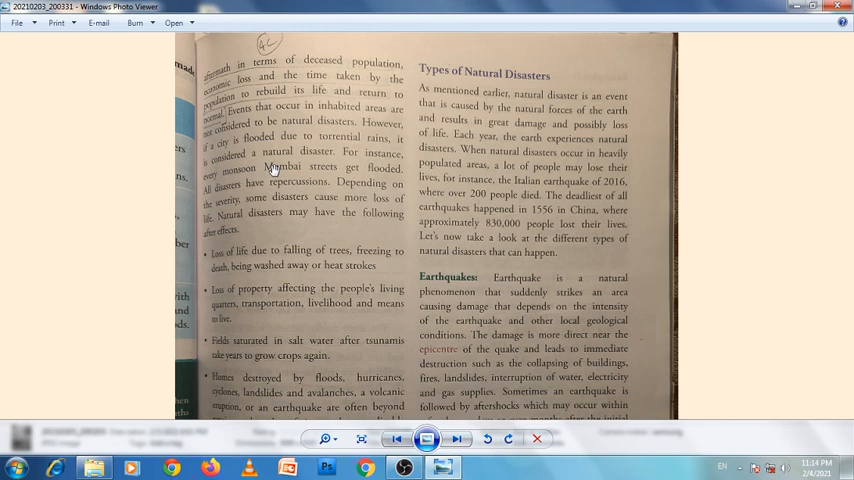
{"action": "mouse_move", "coordinate": [300, 166]}
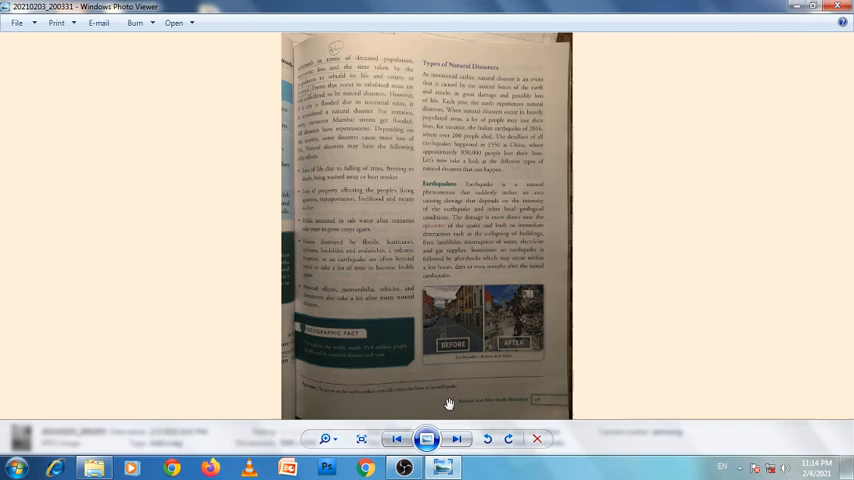
- Page ahead past the earthquake and tsunami examples to the volcanoes and droughts photo
{"action": "left_click", "coordinate": [457, 439]}
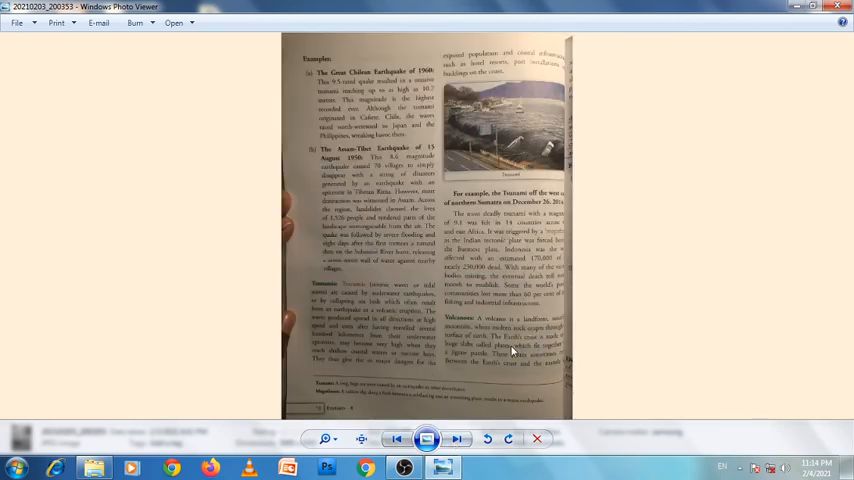
{"action": "left_click", "coordinate": [457, 439]}
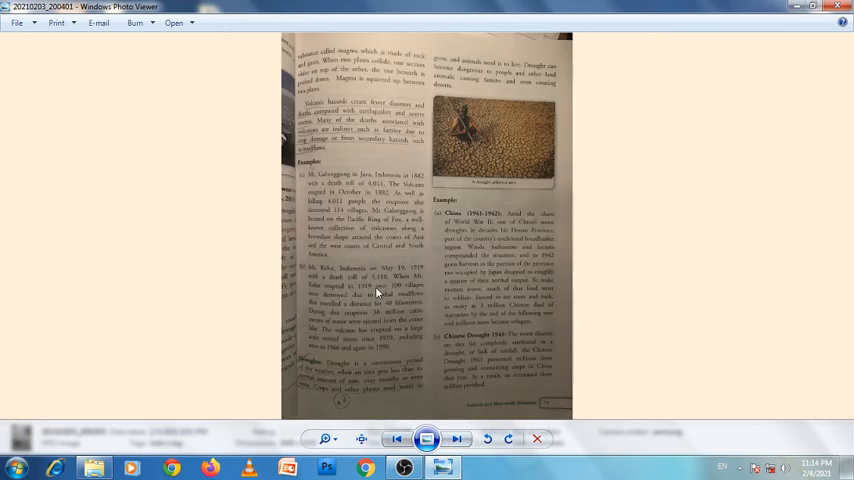
{"action": "mouse_move", "coordinate": [400, 318]}
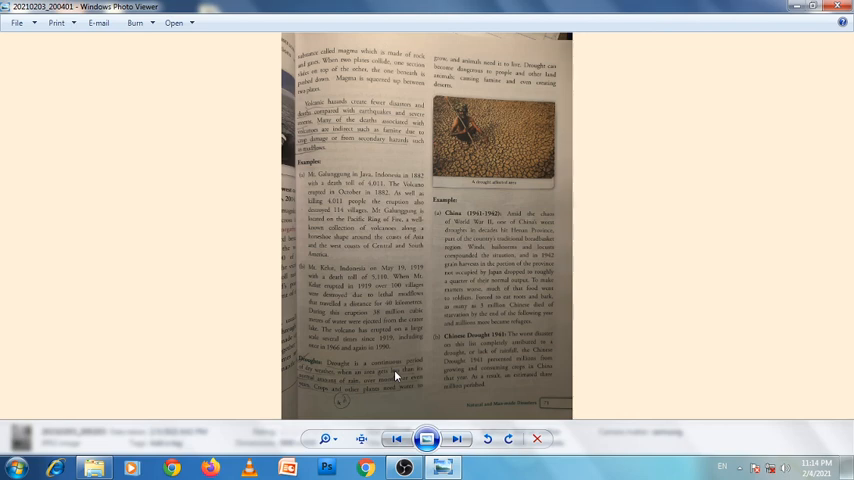
{"action": "mouse_move", "coordinate": [457, 438]}
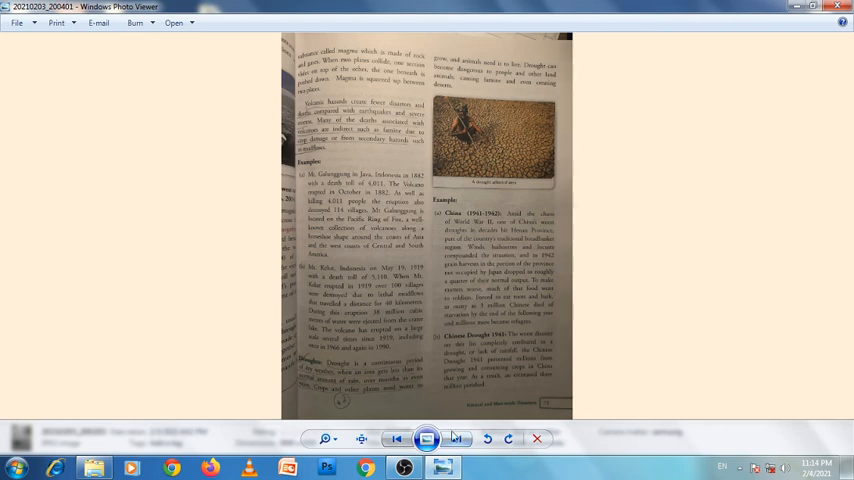
- Move to the landslides page, then return to the natural versus man-made comparison page
{"action": "left_click", "coordinate": [457, 439]}
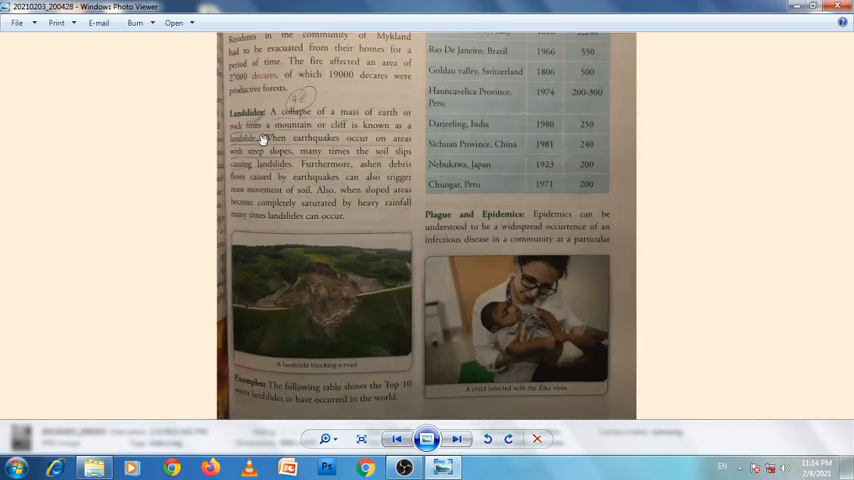
{"action": "mouse_move", "coordinate": [305, 105]}
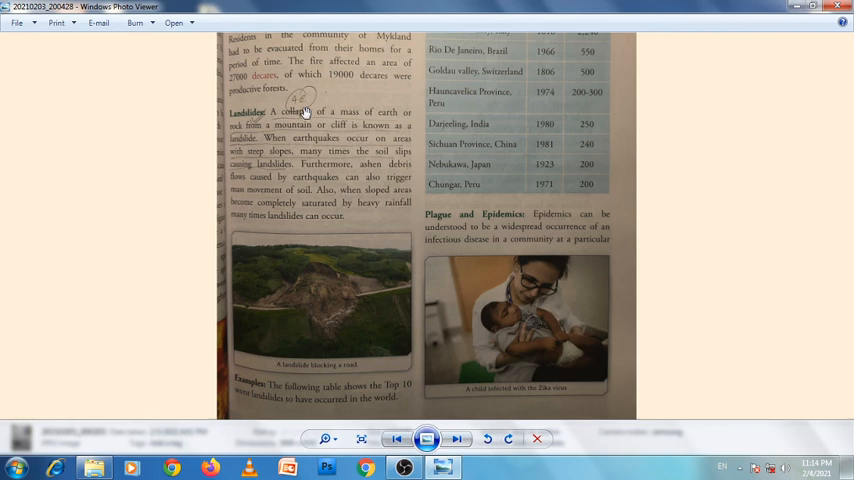
{"action": "mouse_move", "coordinate": [307, 118]}
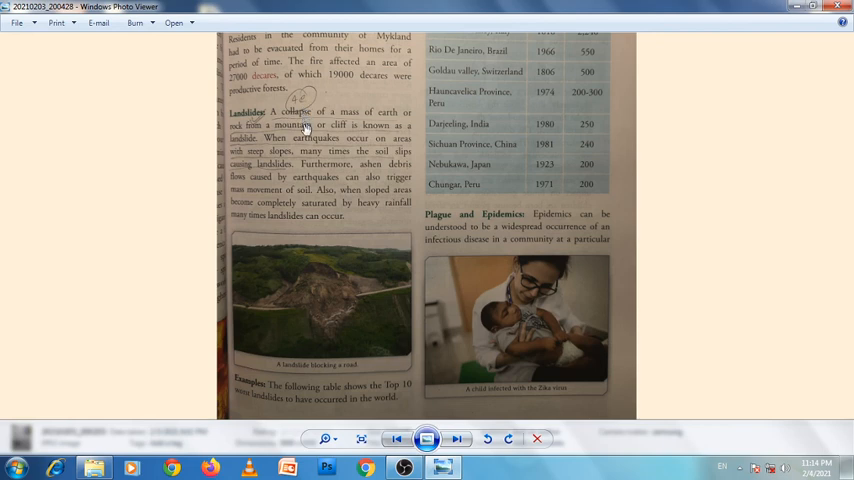
{"action": "left_click", "coordinate": [361, 439]}
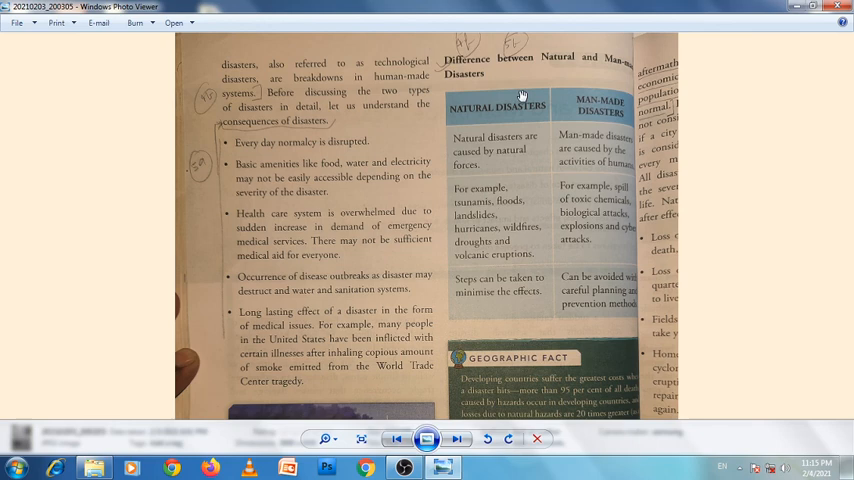
{"action": "mouse_move", "coordinate": [533, 108]}
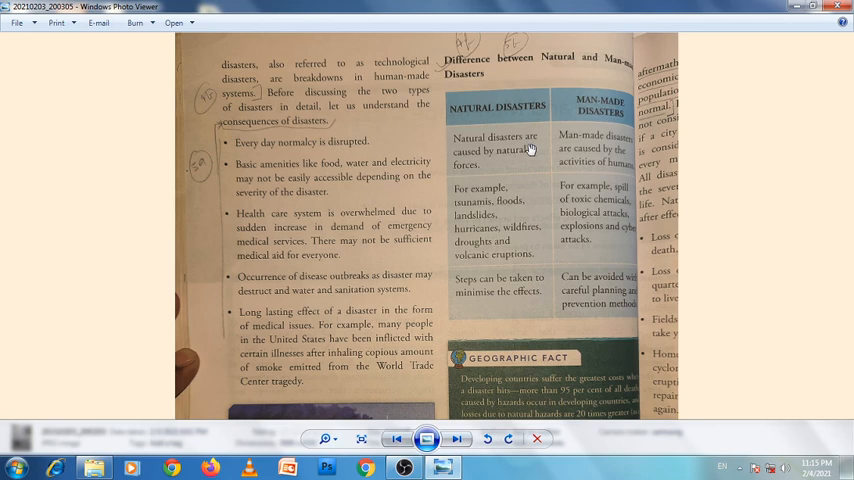
{"action": "mouse_move", "coordinate": [530, 149]}
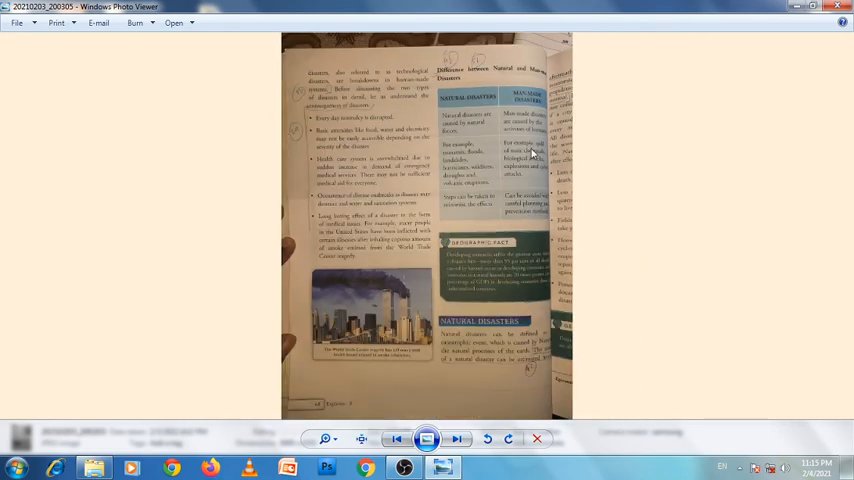
- Page forward three photos to the chemical, biological and radiological disasters page
{"action": "left_click", "coordinate": [457, 438]}
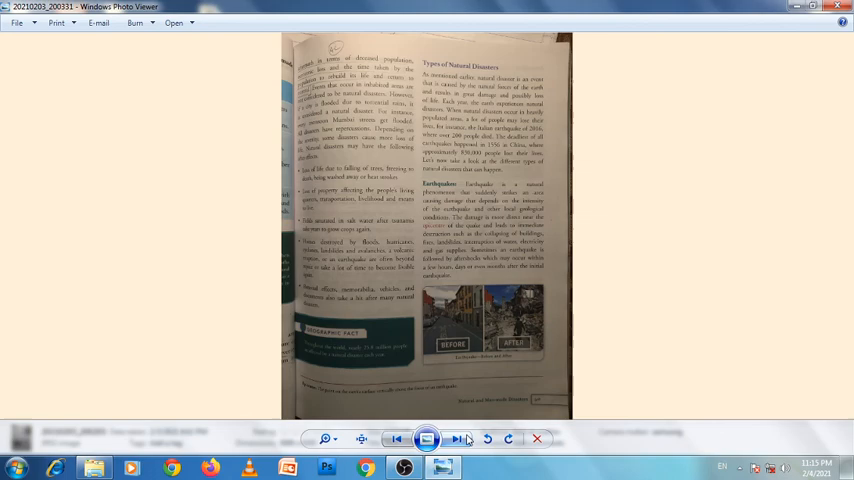
{"action": "left_click", "coordinate": [465, 438]}
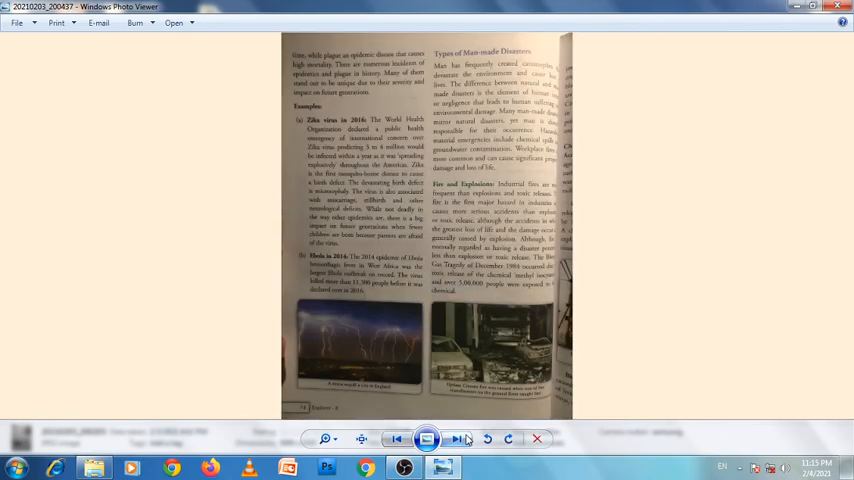
{"action": "left_click", "coordinate": [457, 439]}
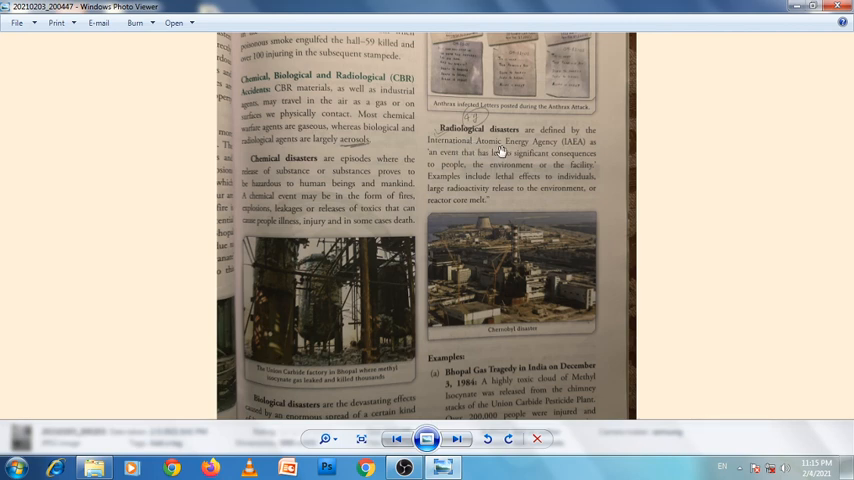
{"action": "mouse_move", "coordinate": [540, 150]}
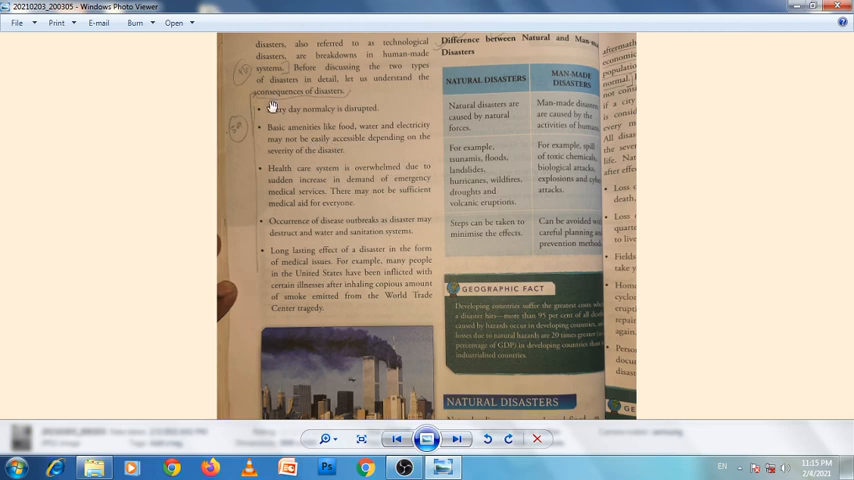
{"action": "mouse_move", "coordinate": [307, 120]}
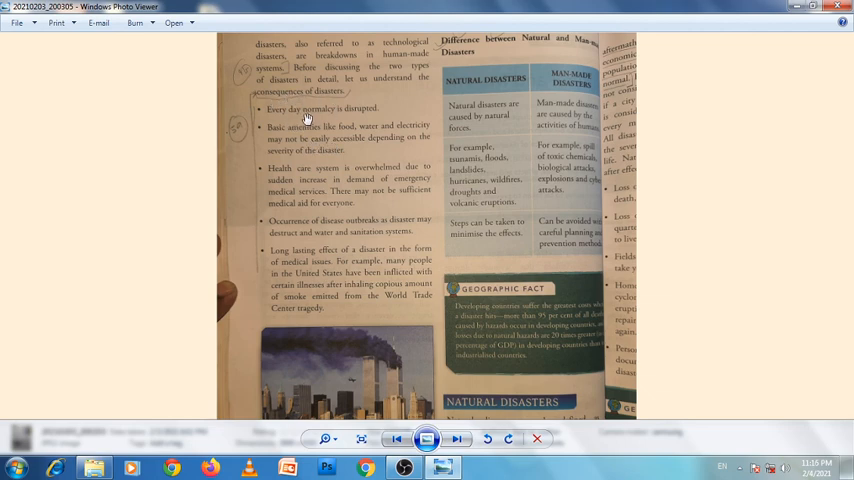
{"action": "mouse_move", "coordinate": [288, 145]}
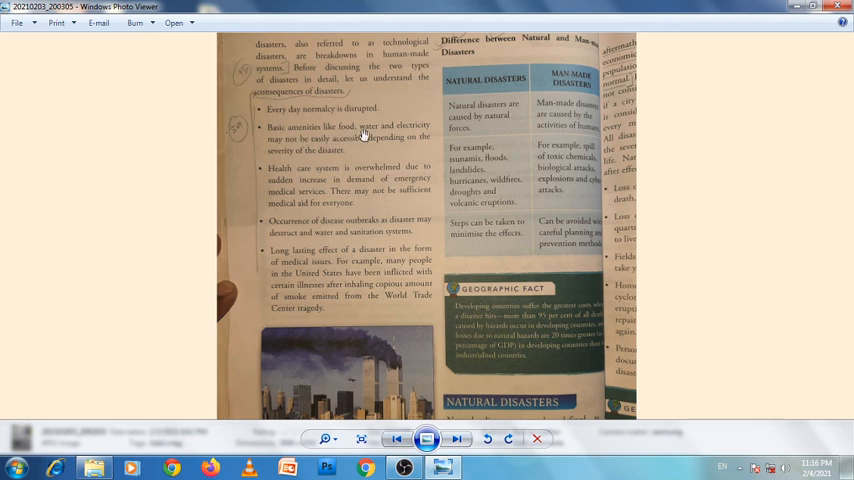
{"action": "mouse_move", "coordinate": [298, 145]}
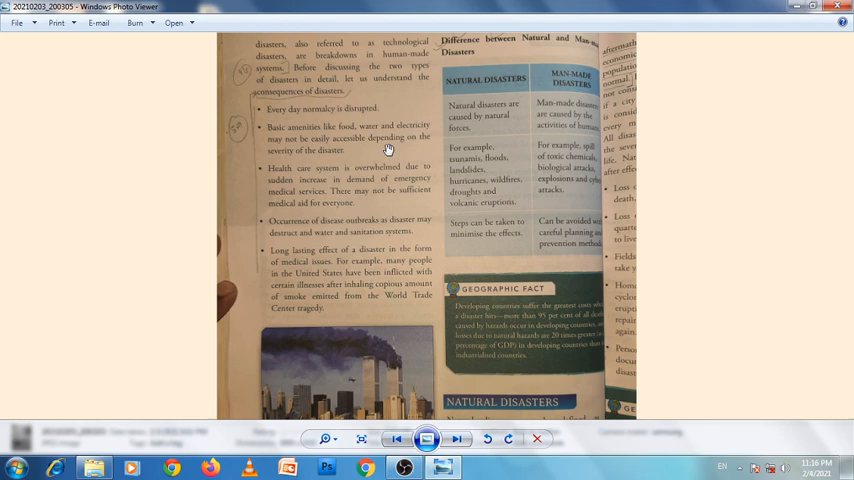
{"action": "mouse_move", "coordinate": [313, 161]}
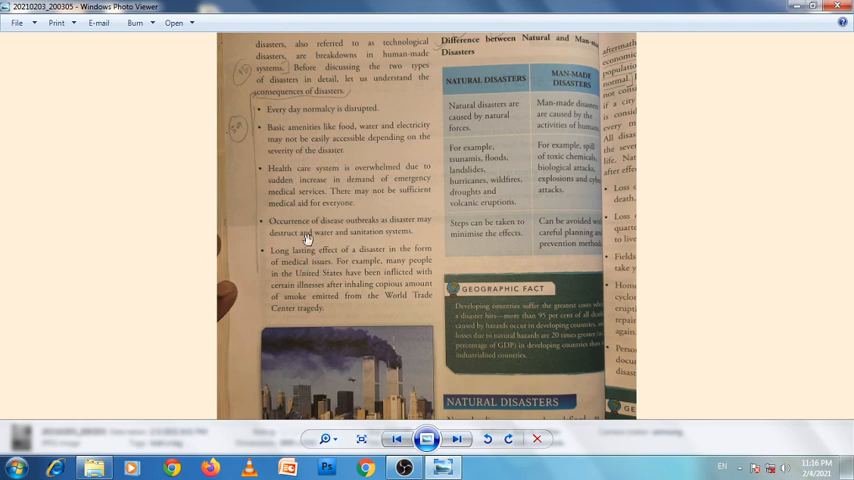
{"action": "mouse_move", "coordinate": [342, 268]}
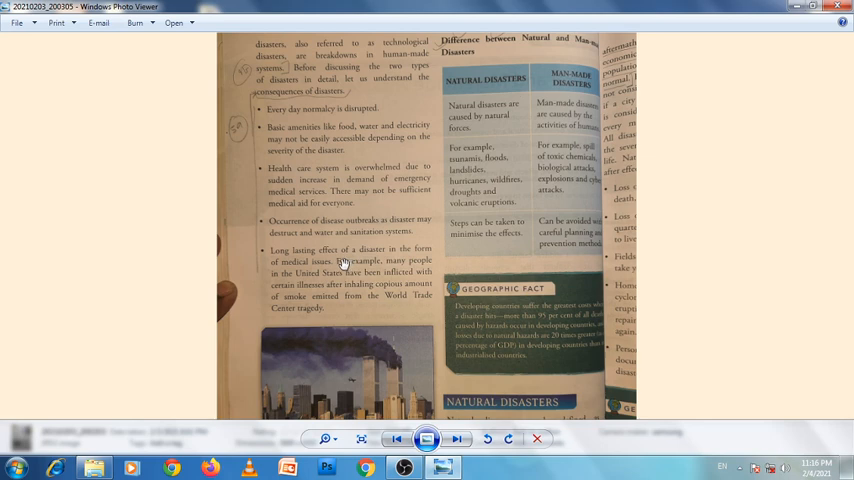
{"action": "mouse_move", "coordinate": [340, 284]}
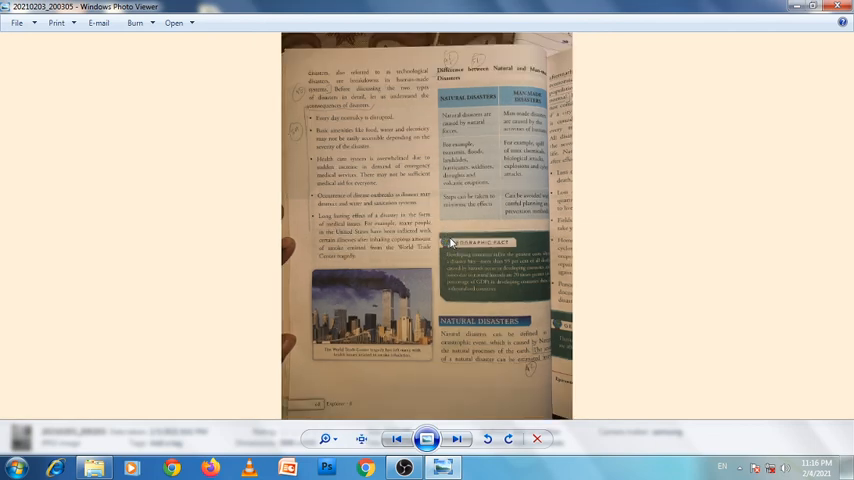
{"action": "mouse_move", "coordinate": [494, 221]}
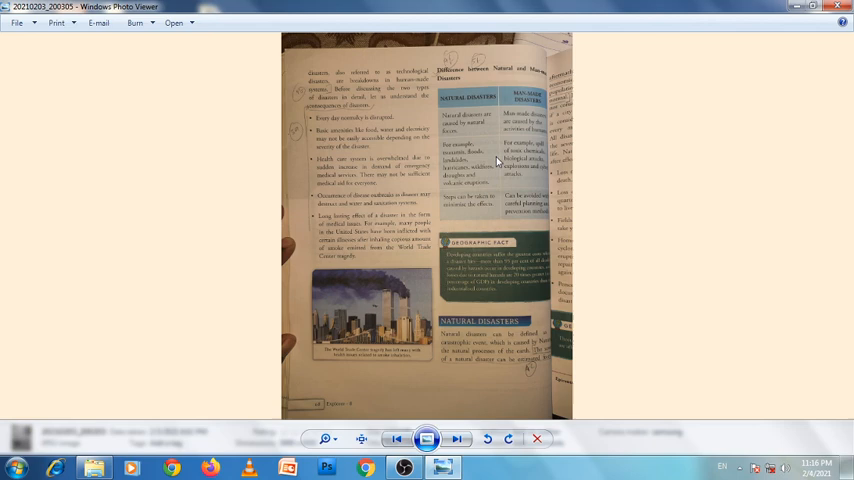
{"action": "mouse_move", "coordinate": [483, 150]}
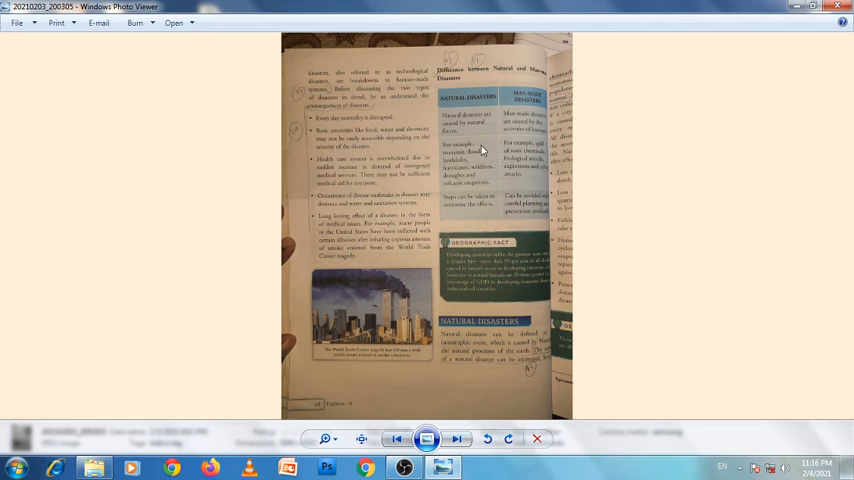
{"action": "mouse_move", "coordinate": [513, 171]}
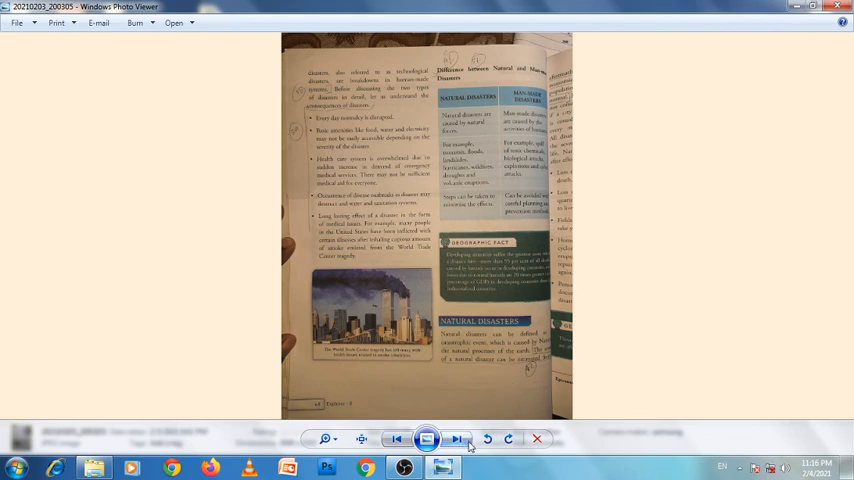
{"action": "mouse_move", "coordinate": [456, 439]}
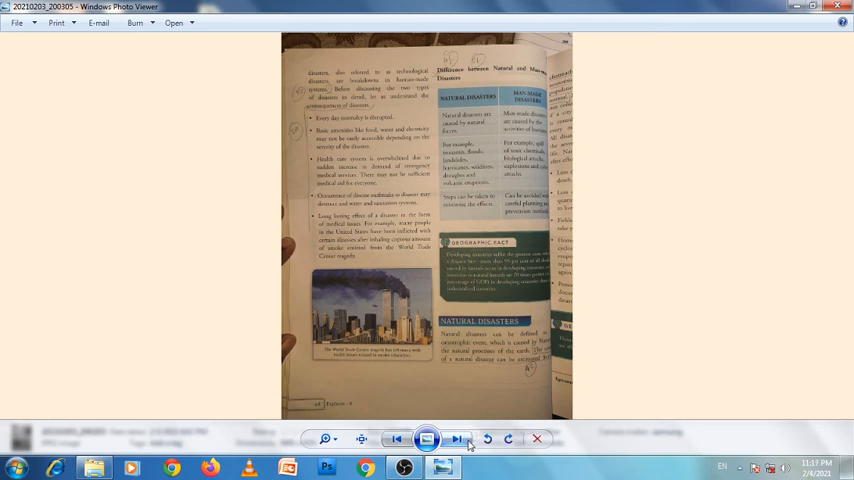
- Page forward three photos to the fire safety and government disaster management page
{"action": "left_click", "coordinate": [457, 439]}
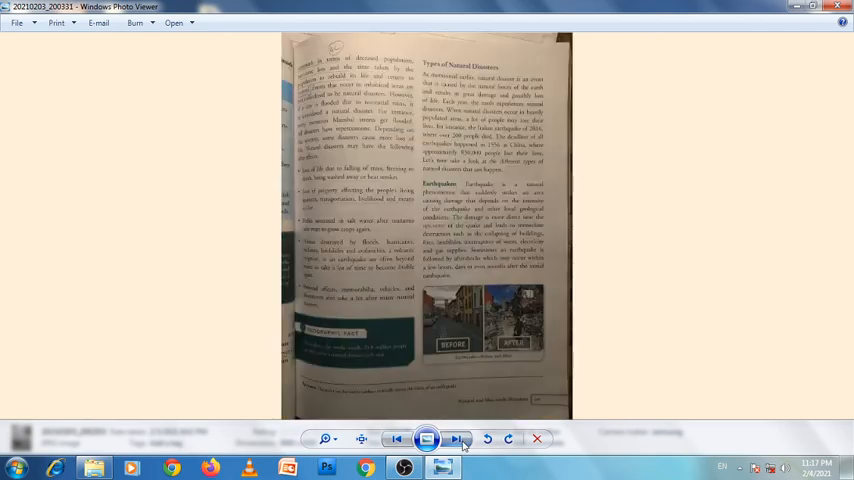
{"action": "left_click", "coordinate": [457, 439]}
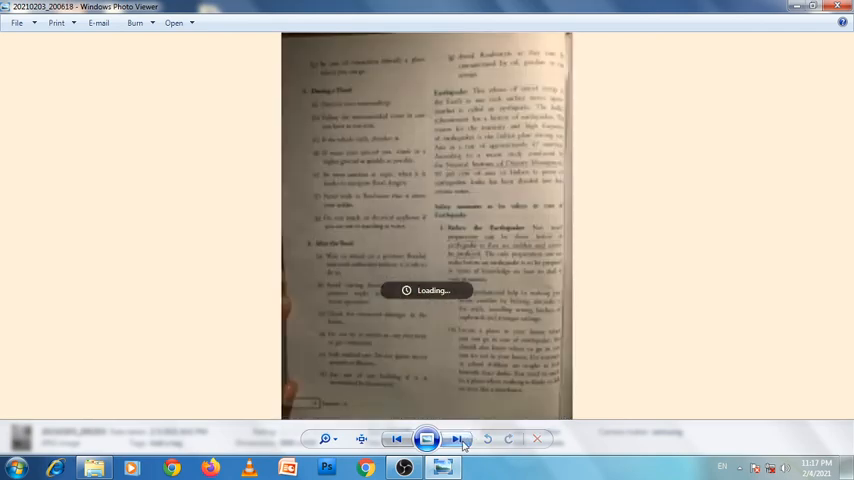
{"action": "left_click", "coordinate": [457, 439]}
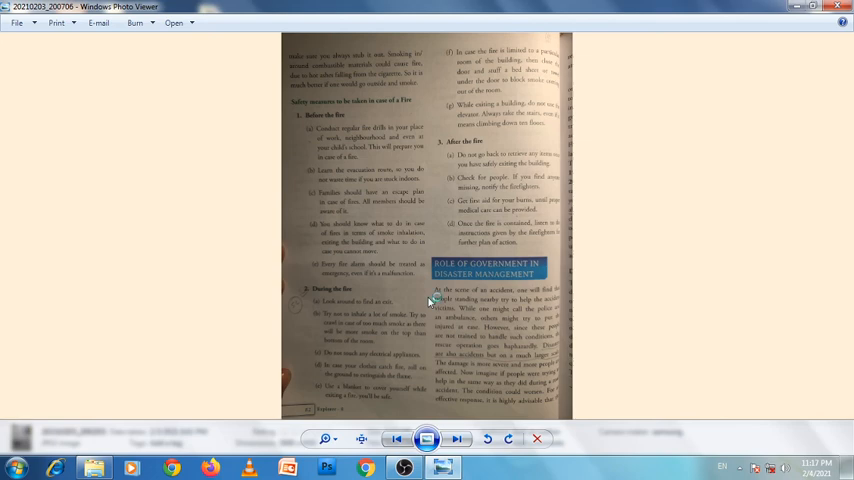
{"action": "mouse_move", "coordinate": [432, 300]}
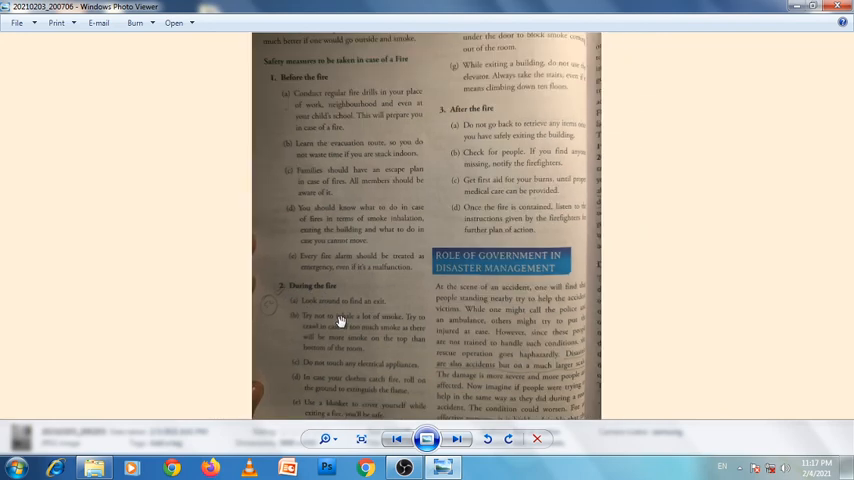
{"action": "mouse_move", "coordinate": [315, 358]}
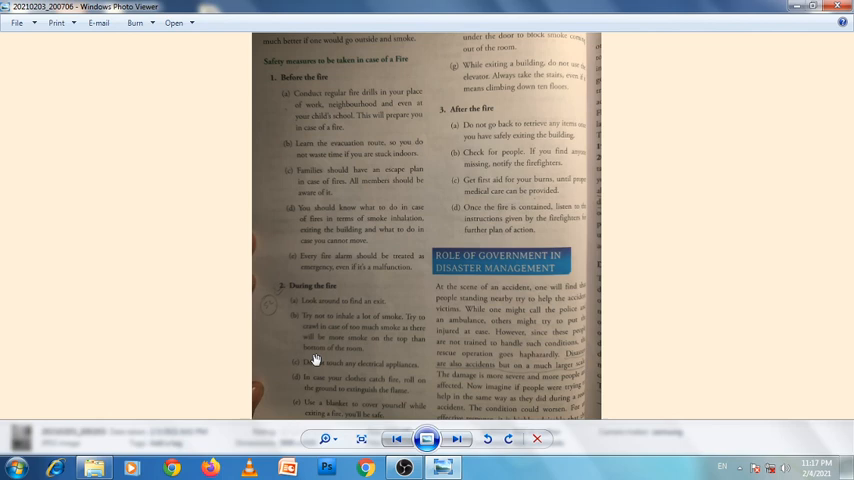
{"action": "mouse_move", "coordinate": [358, 365]}
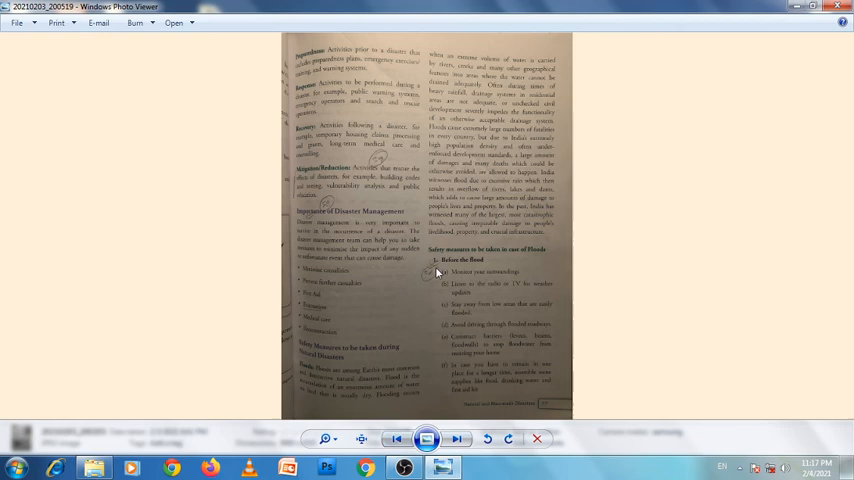
{"action": "mouse_move", "coordinate": [358, 232]}
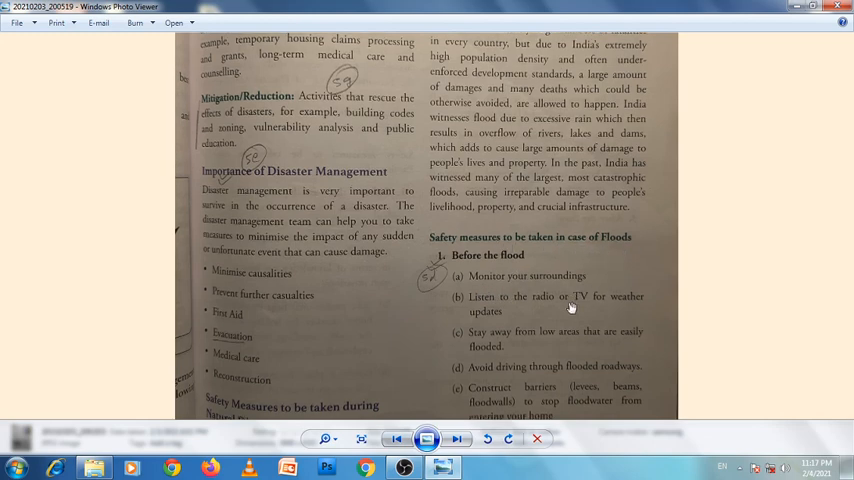
- Scroll down through the zoomed flood safety measures on the Importance of Disaster Management page
{"action": "scroll", "scroll_direction": "down", "scroll_amount": 3}
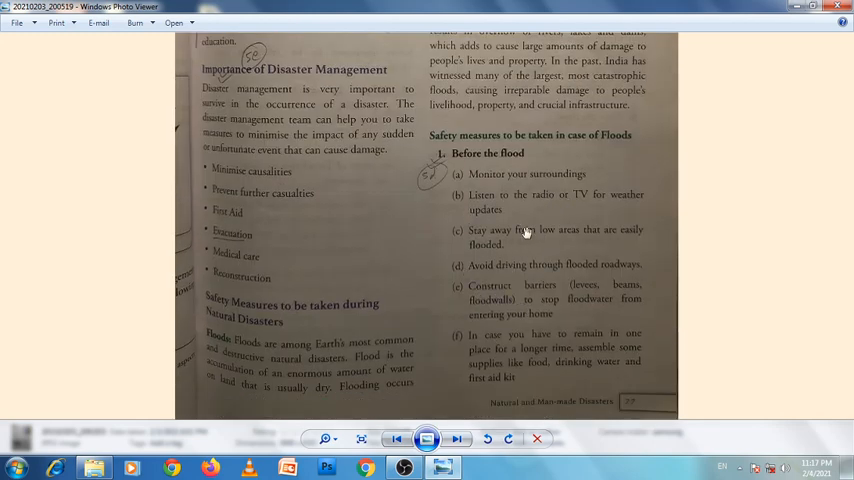
{"action": "mouse_move", "coordinate": [567, 155]}
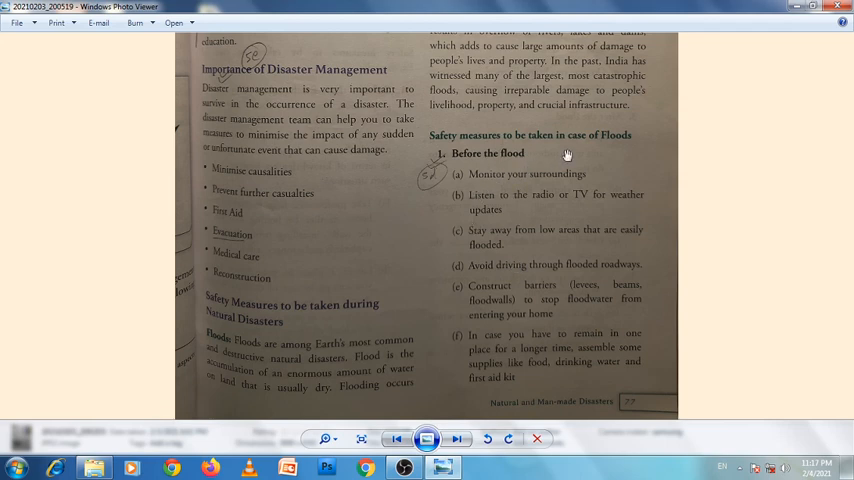
{"action": "mouse_move", "coordinate": [490, 197]}
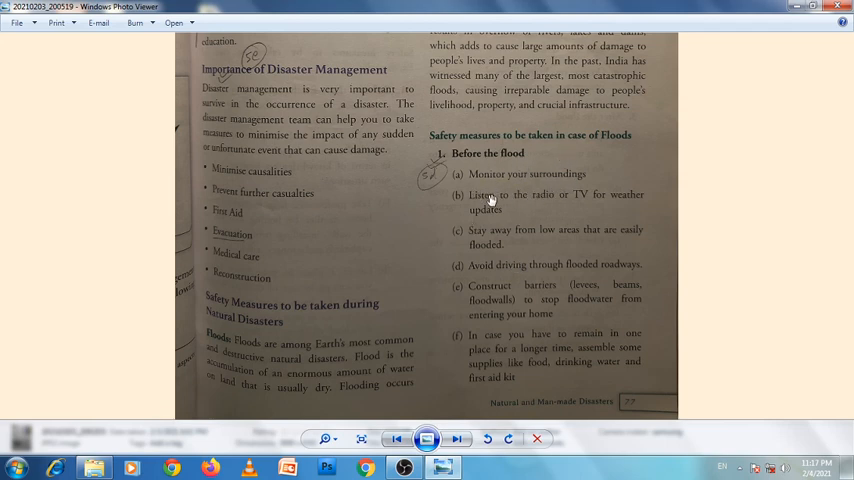
{"action": "mouse_move", "coordinate": [547, 242]}
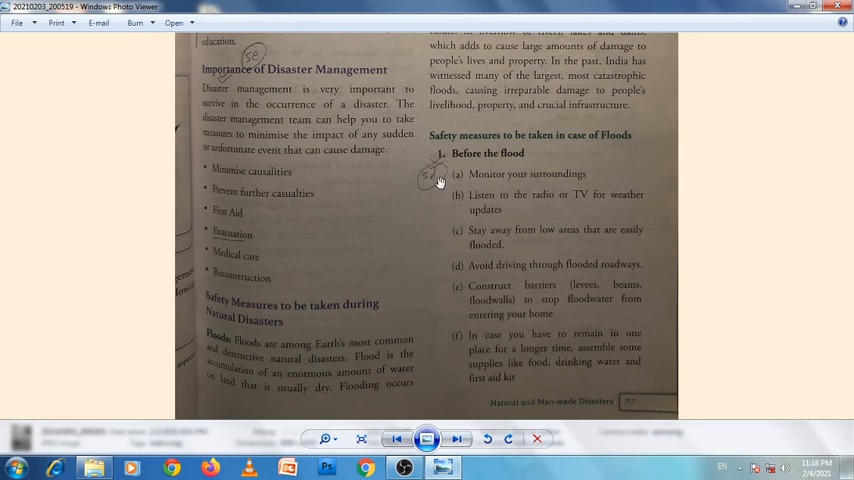
{"action": "mouse_move", "coordinate": [452, 222]}
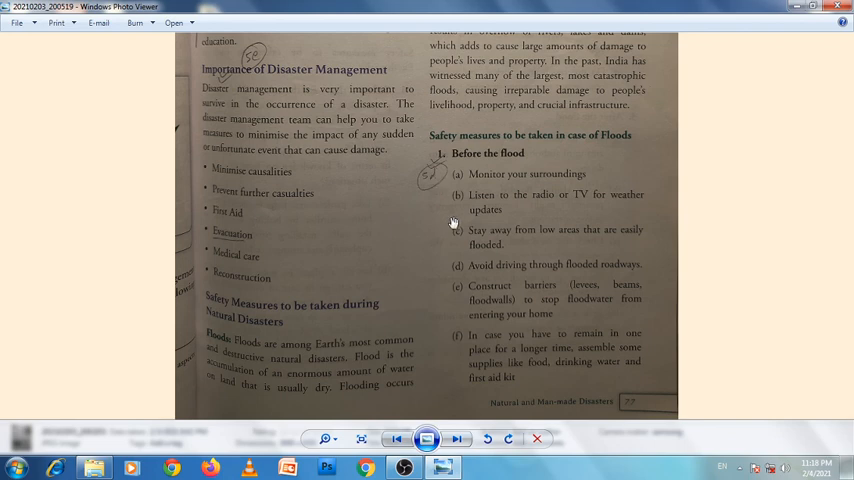
{"action": "mouse_move", "coordinate": [455, 228]}
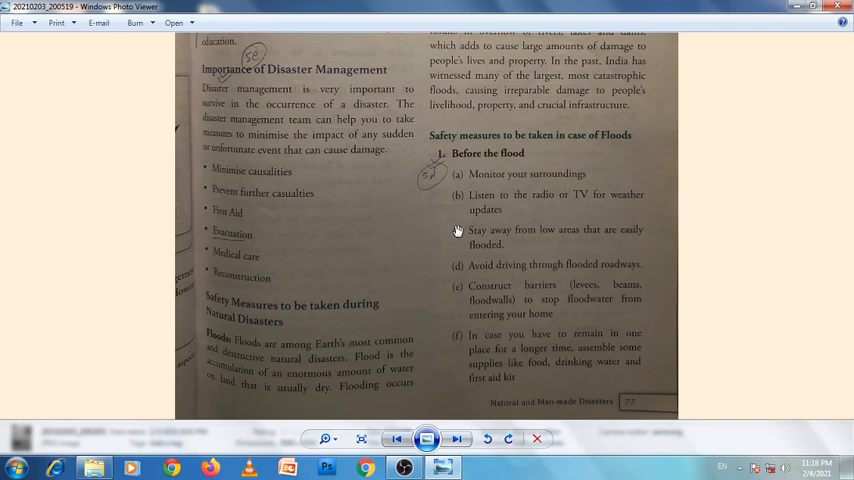
{"action": "mouse_move", "coordinate": [472, 259]}
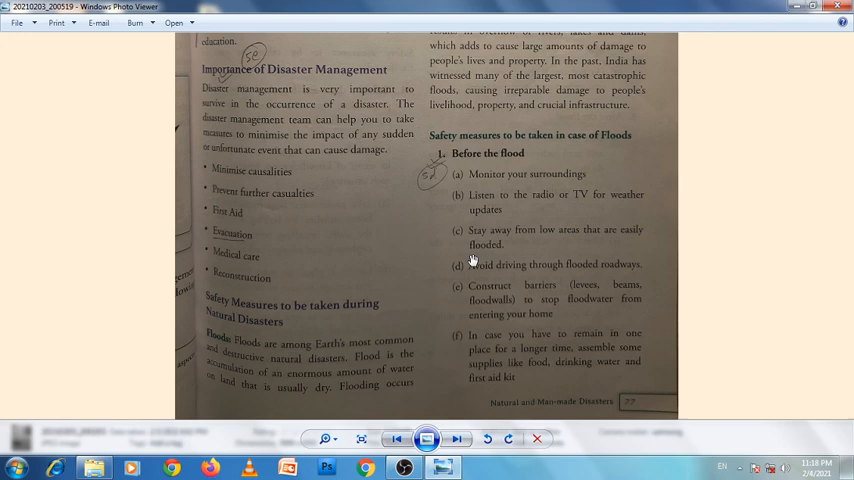
{"action": "mouse_move", "coordinate": [466, 259]}
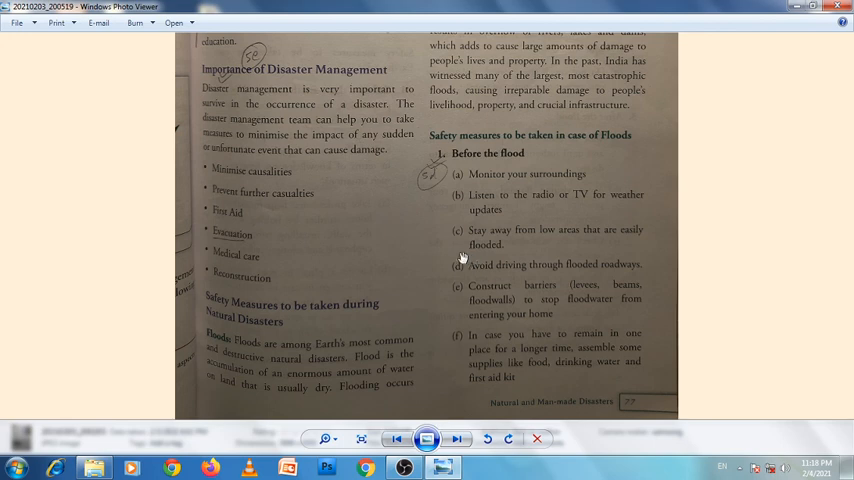
{"action": "mouse_move", "coordinate": [495, 338]}
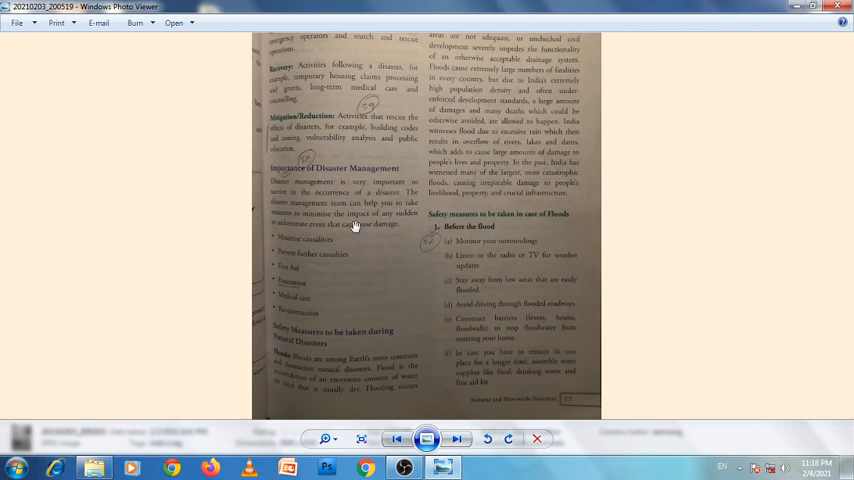
{"action": "mouse_move", "coordinate": [298, 185]}
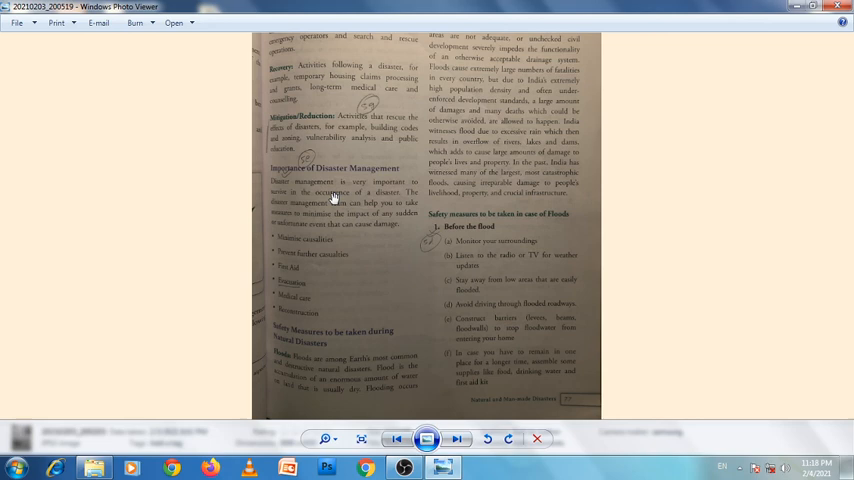
{"action": "mouse_move", "coordinate": [350, 228]}
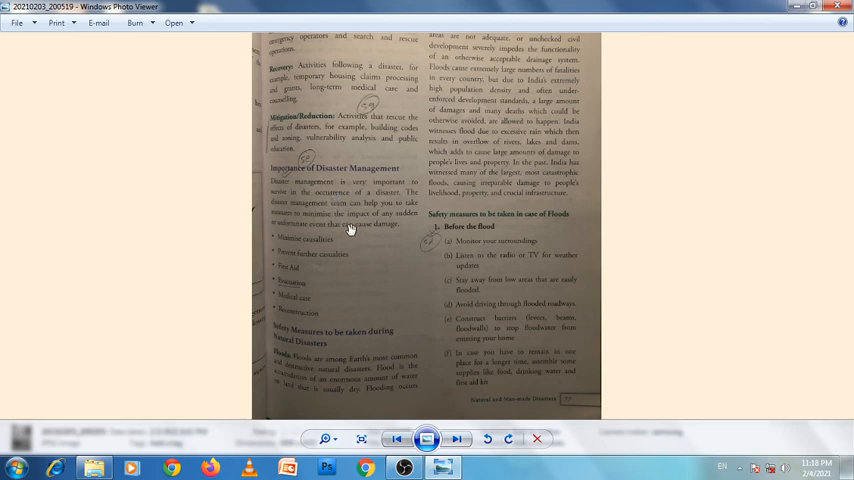
{"action": "mouse_move", "coordinate": [372, 259]}
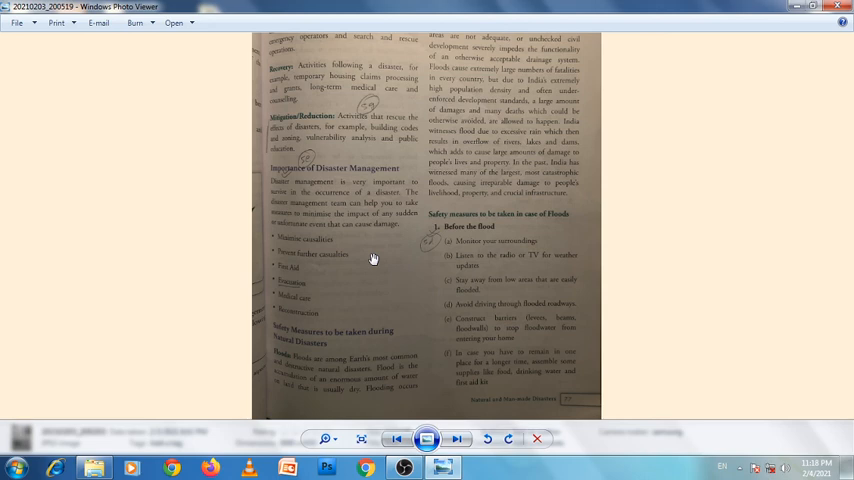
{"action": "mouse_move", "coordinate": [375, 261]}
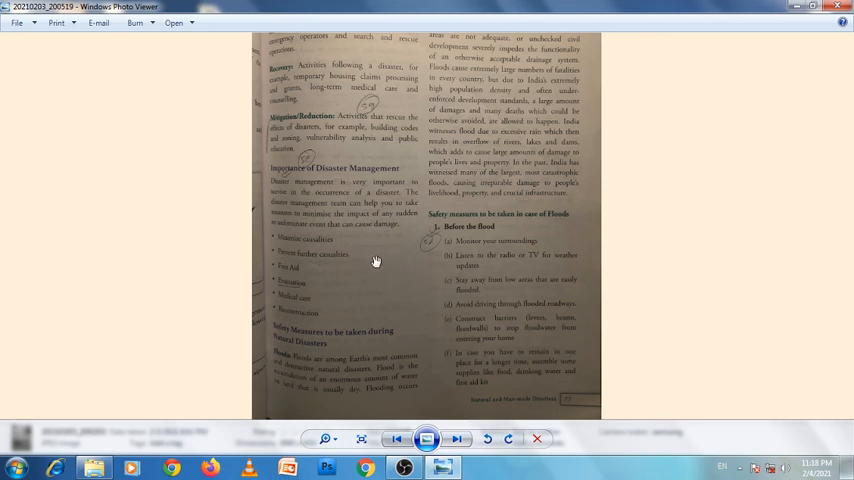
{"action": "mouse_move", "coordinate": [389, 262]}
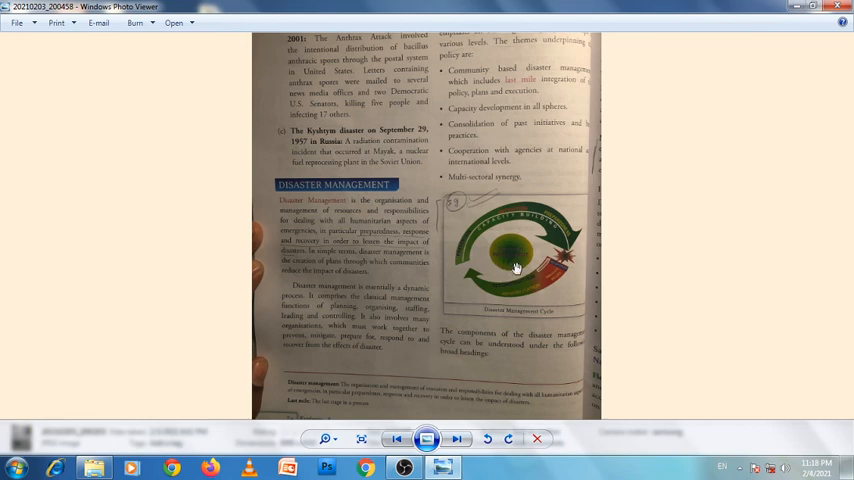
{"action": "mouse_move", "coordinate": [520, 240]}
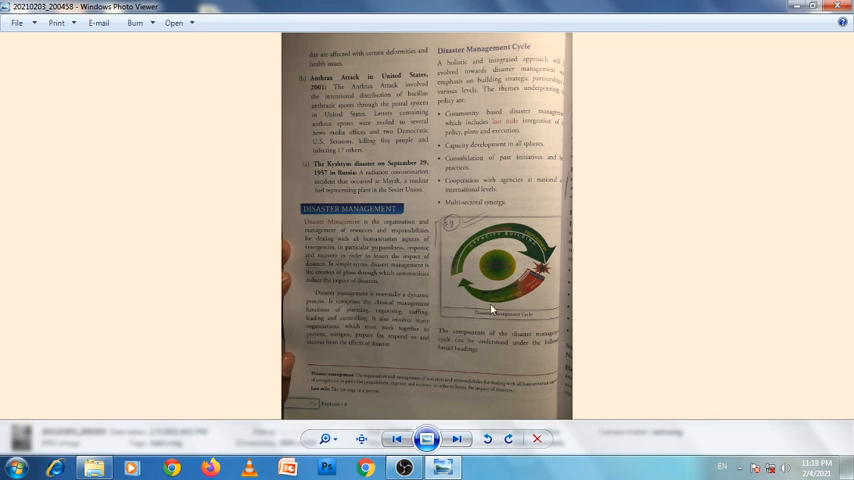
{"action": "mouse_move", "coordinate": [491, 104]}
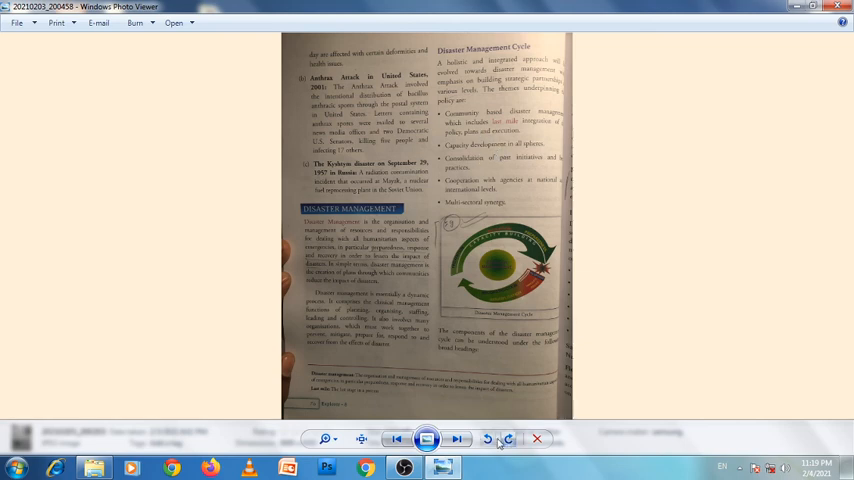
- Return from the Disaster Management Cycle page to the flood safety measures photo
{"action": "left_click", "coordinate": [457, 439]}
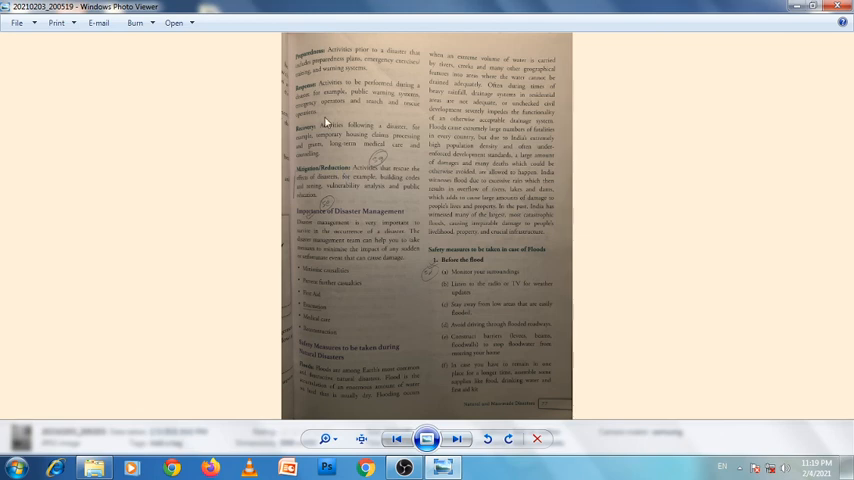
{"action": "mouse_move", "coordinate": [305, 166]}
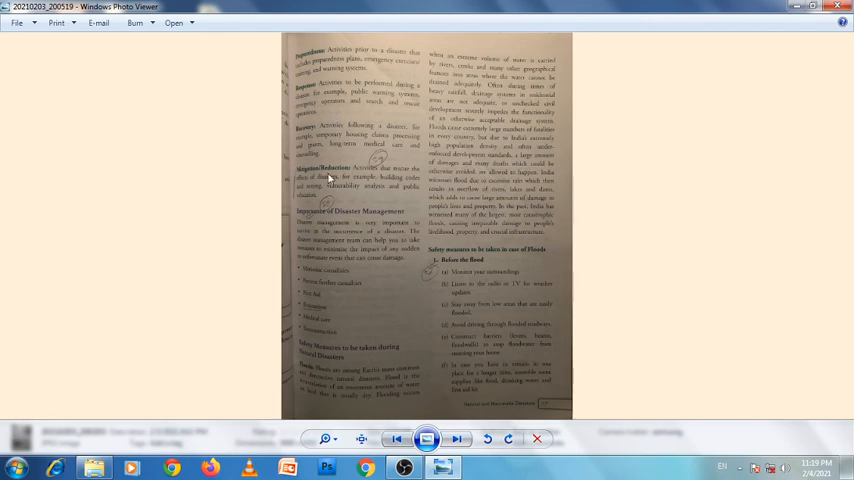
{"action": "mouse_move", "coordinate": [357, 183]}
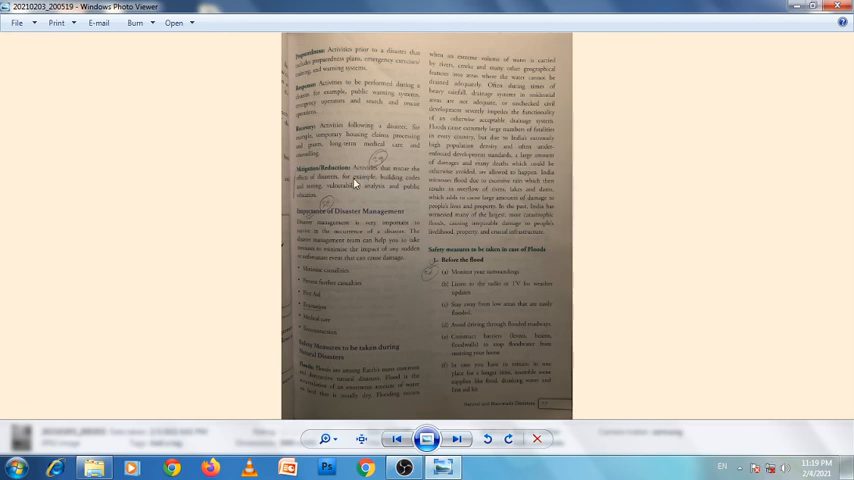
{"action": "mouse_move", "coordinate": [357, 183]}
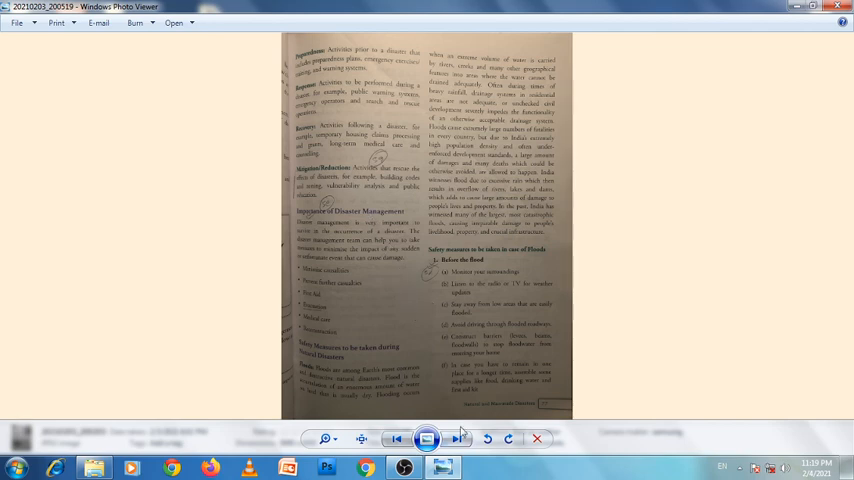
- Advance to the photo on fire safety measures and the Role of Government
{"action": "left_click", "coordinate": [459, 438]}
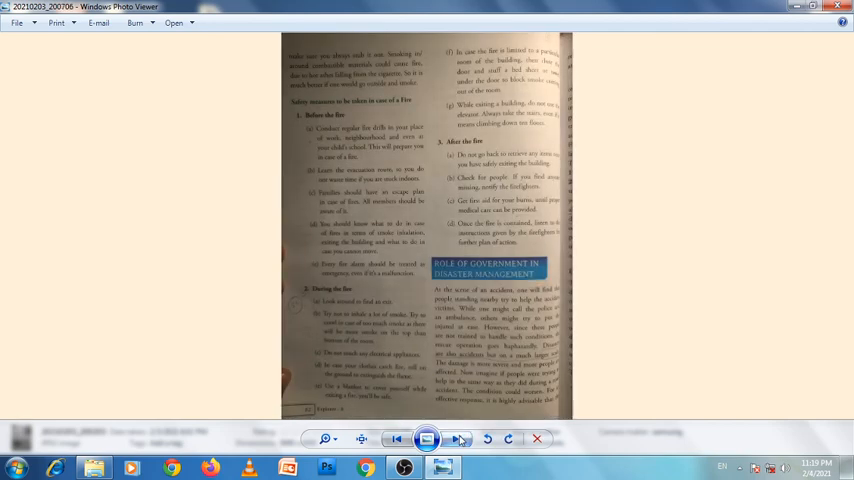
- Advance to the Disaster Management Act, 2005 objectives page
{"action": "left_click", "coordinate": [457, 438]}
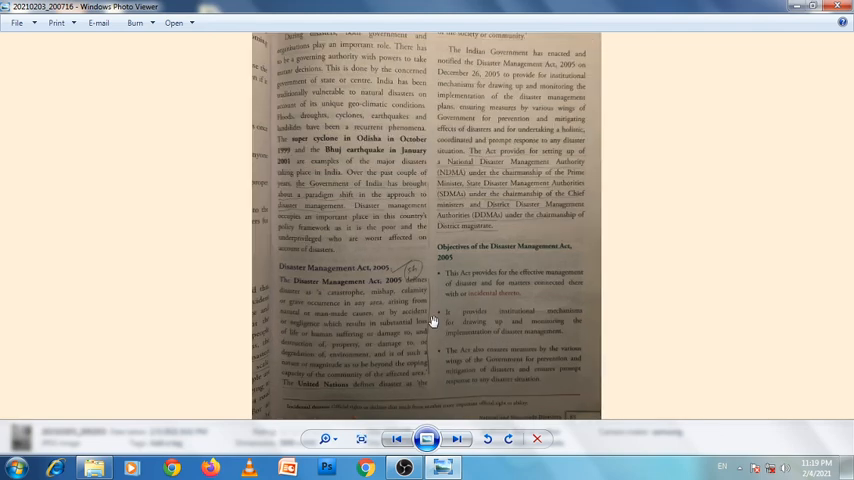
{"action": "mouse_move", "coordinate": [381, 275]}
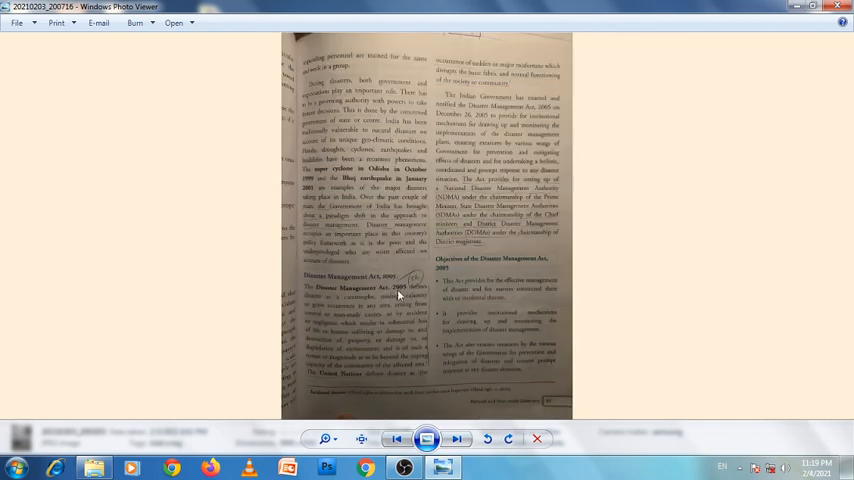
{"action": "mouse_move", "coordinate": [397, 300]}
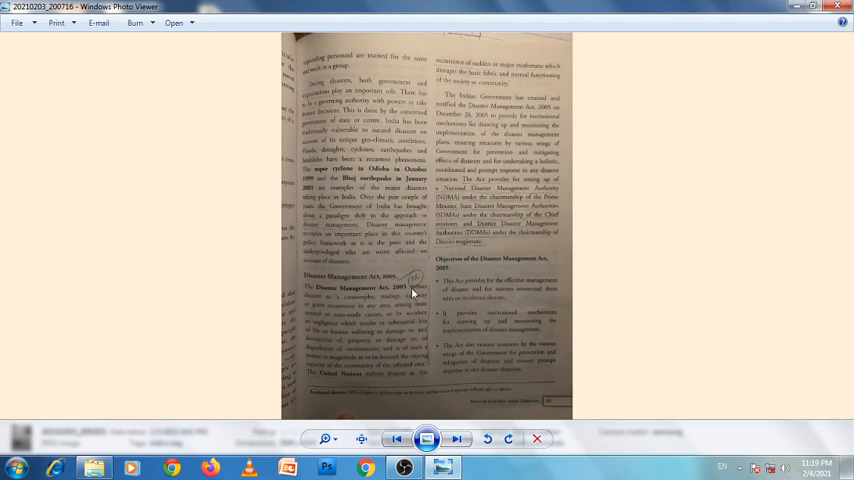
{"action": "mouse_move", "coordinate": [365, 340]}
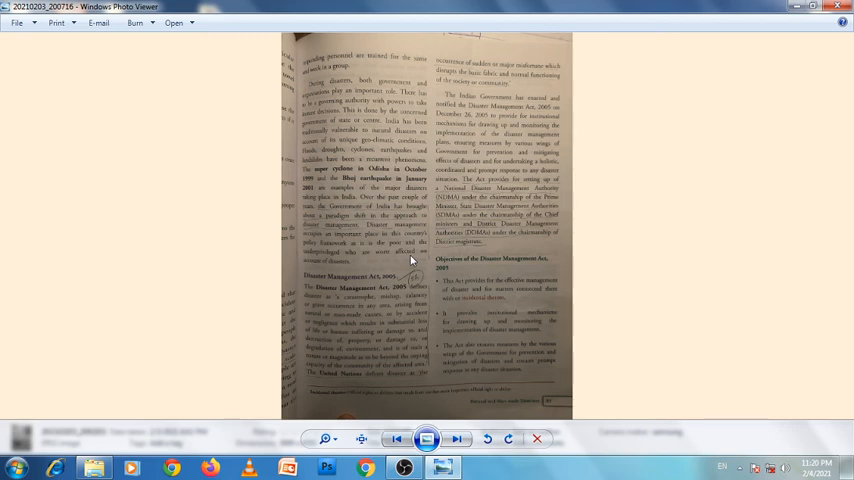
{"action": "mouse_move", "coordinate": [421, 270]}
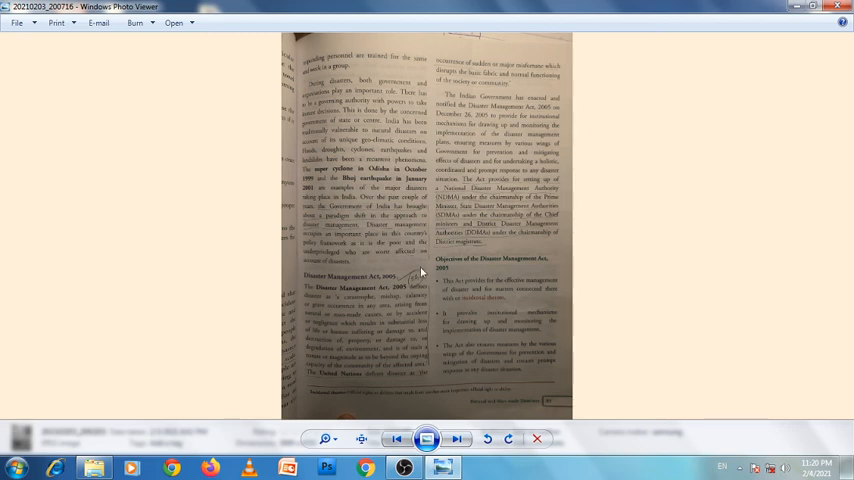